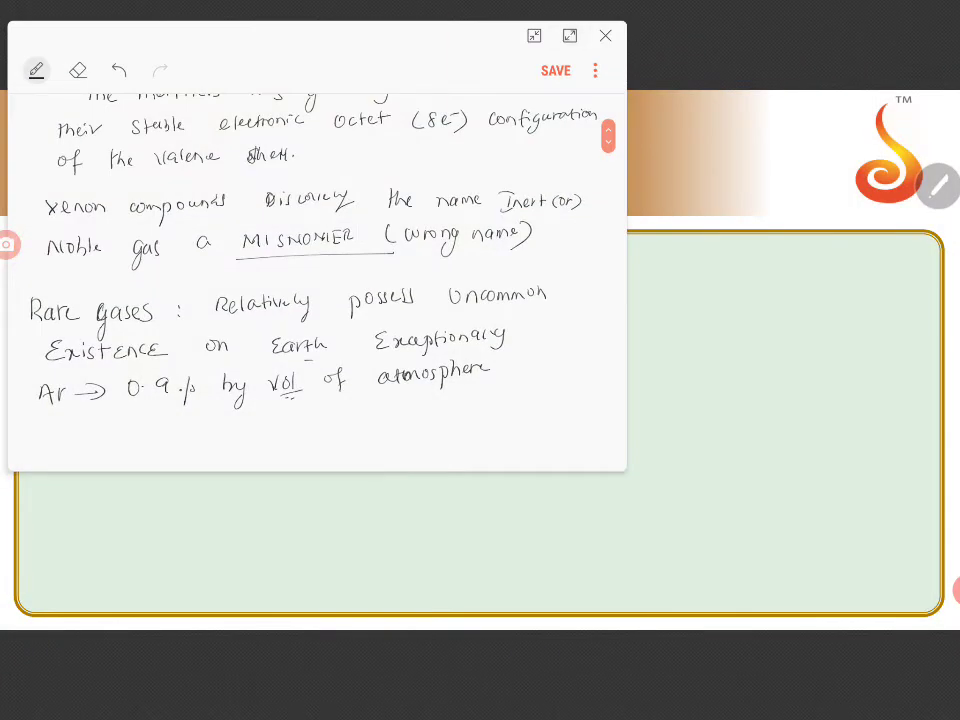
# Step: Leave the rare gases note for a fresh page headed with circled '2', 'Ex 2' and 'L4' labels
pyautogui.click(568, 36)
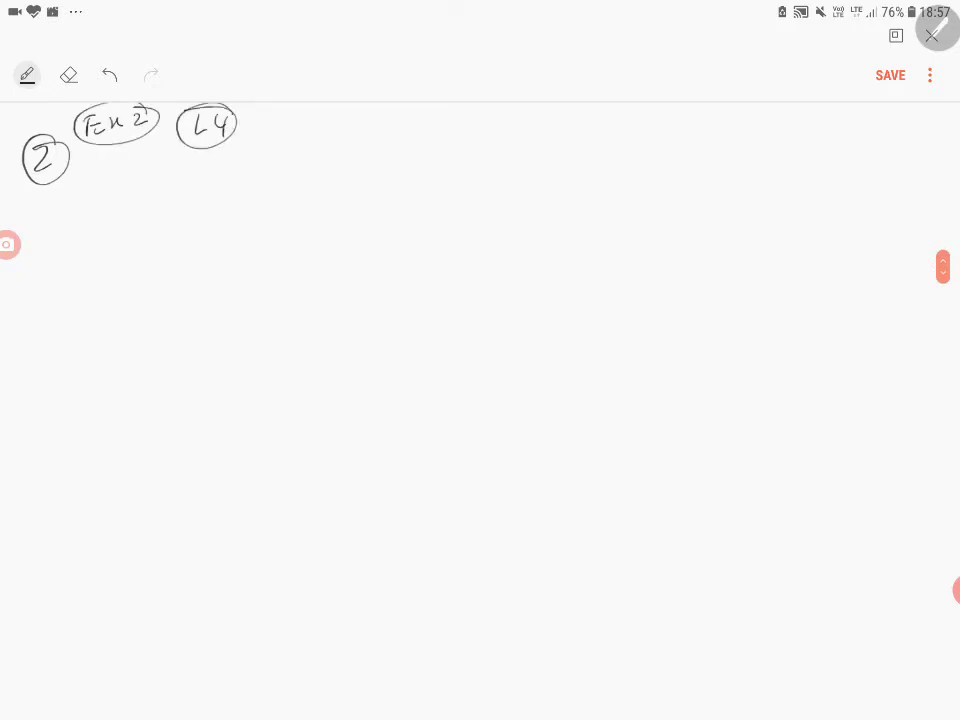
# Step: Handwrite the first line 'Both He & N2 → Inert but He is used'
pyautogui.moveTo(110, 196); pyautogui.dragTo(118, 218)
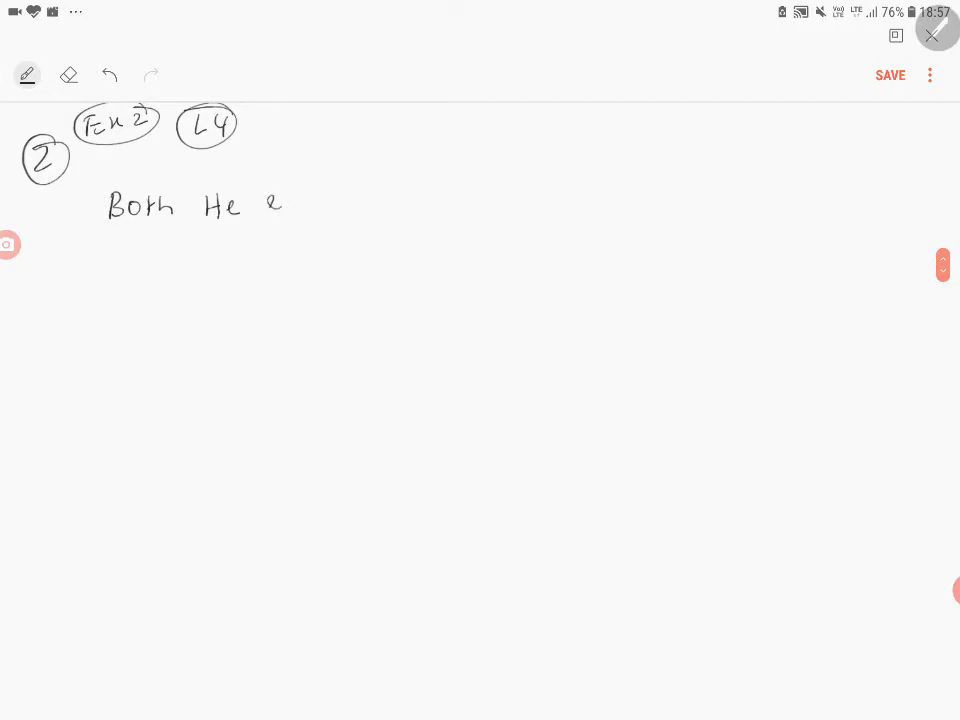
pyautogui.moveTo(300, 204); pyautogui.dragTo(396, 200)
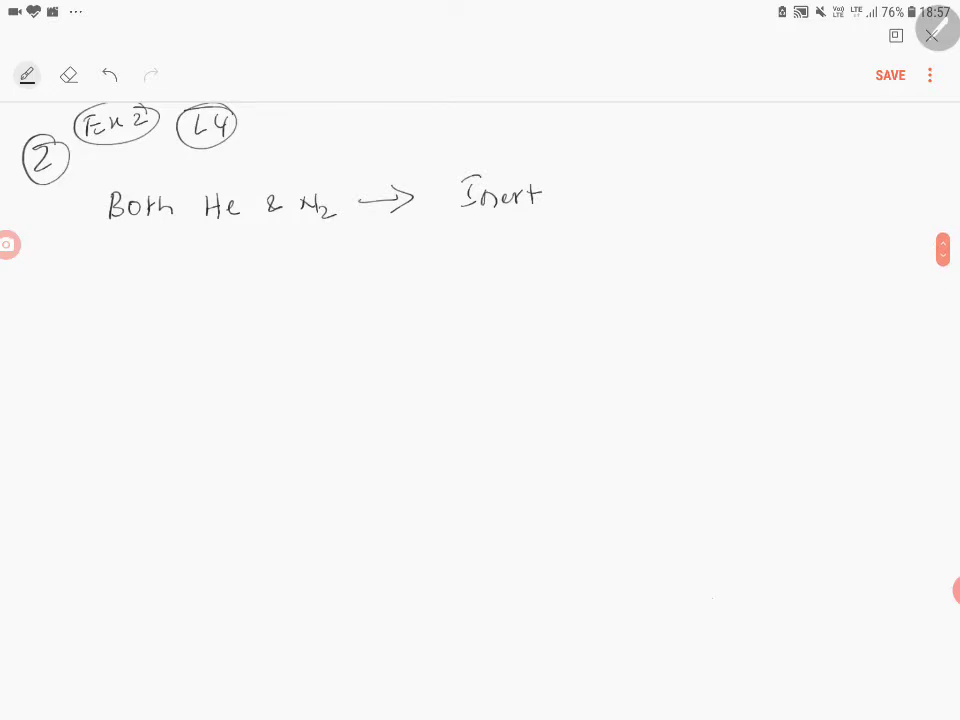
pyautogui.moveTo(580, 196); pyautogui.dragTo(650, 196)
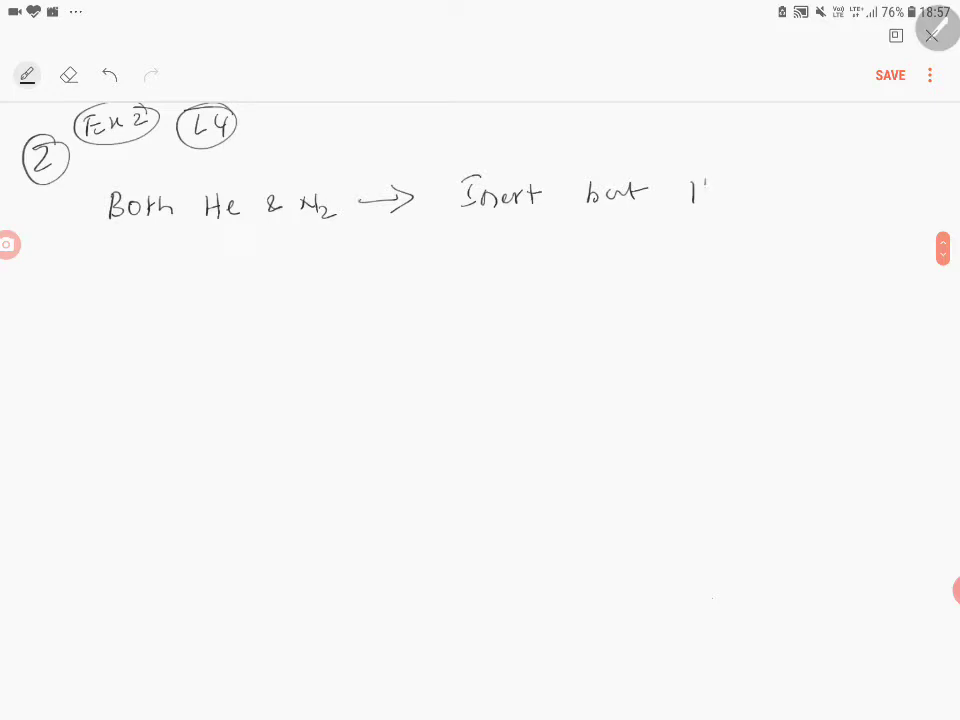
pyautogui.moveTo(690, 196); pyautogui.dragTo(764, 196)
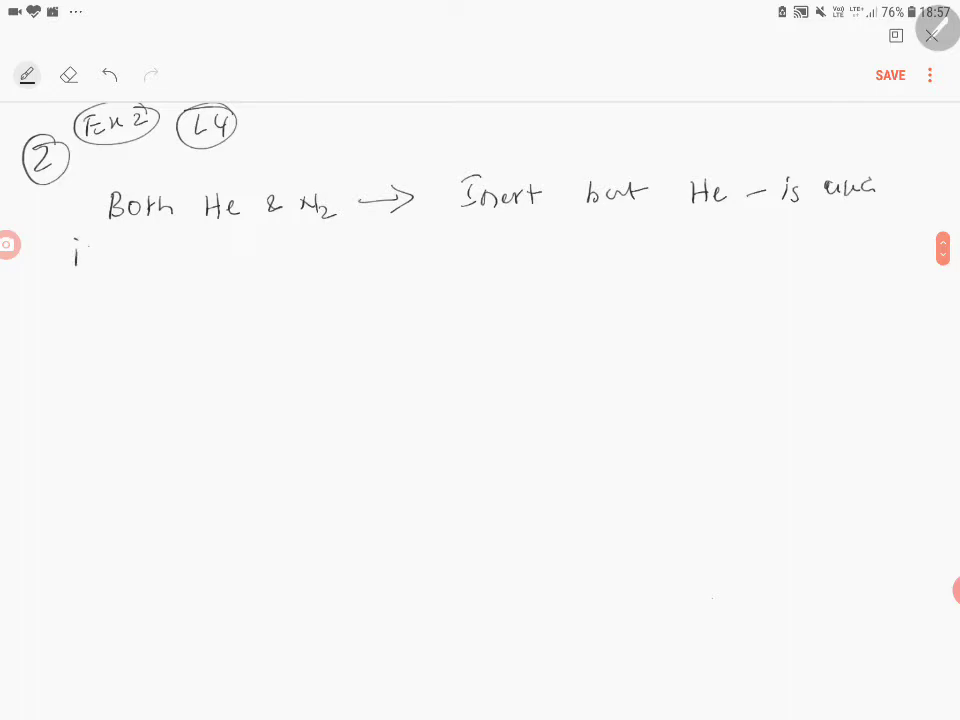
# Step: Continue 'in preference to N2 to Dilute O2 in gas cylinders used by Deep sea Divers'
pyautogui.moveTo(84, 250); pyautogui.dragTo(210, 250)
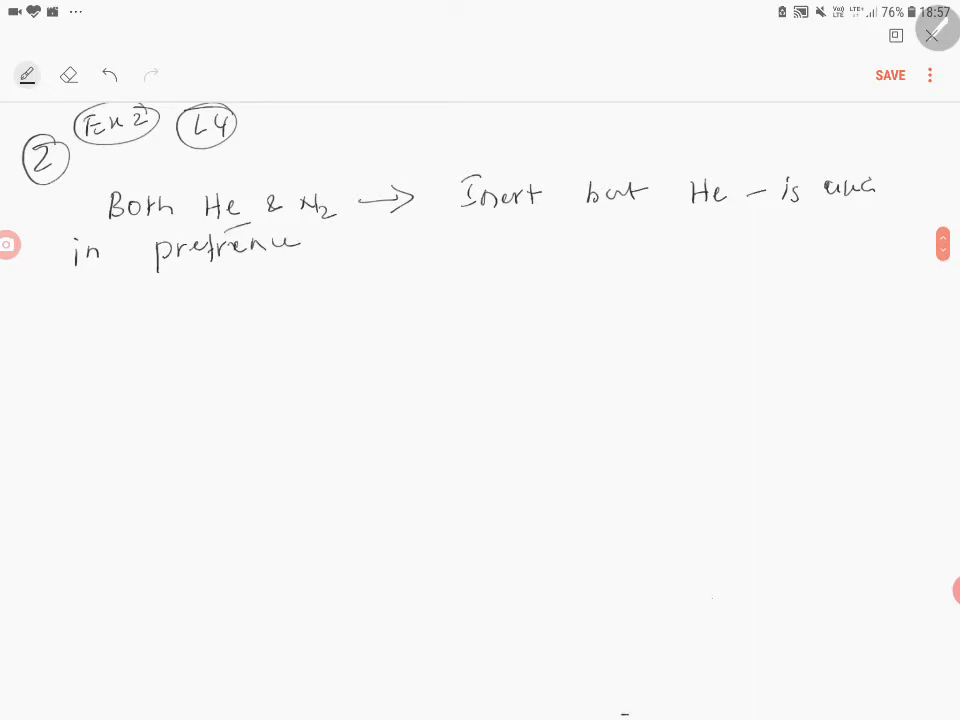
pyautogui.moveTo(370, 250); pyautogui.dragTo(460, 256)
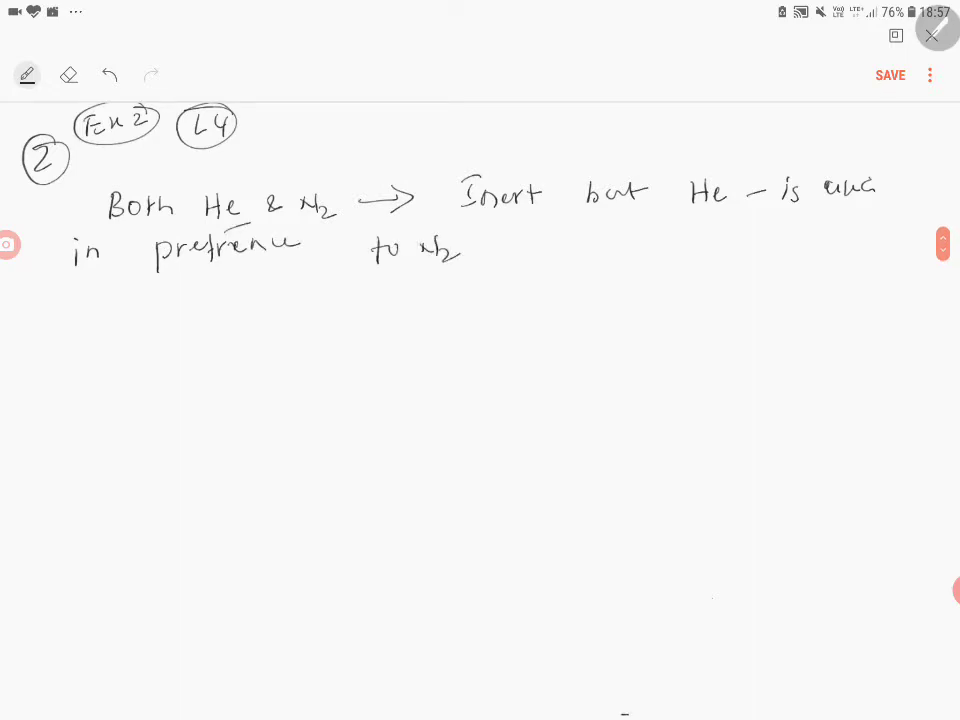
pyautogui.moveTo(486, 250); pyautogui.dragTo(584, 250)
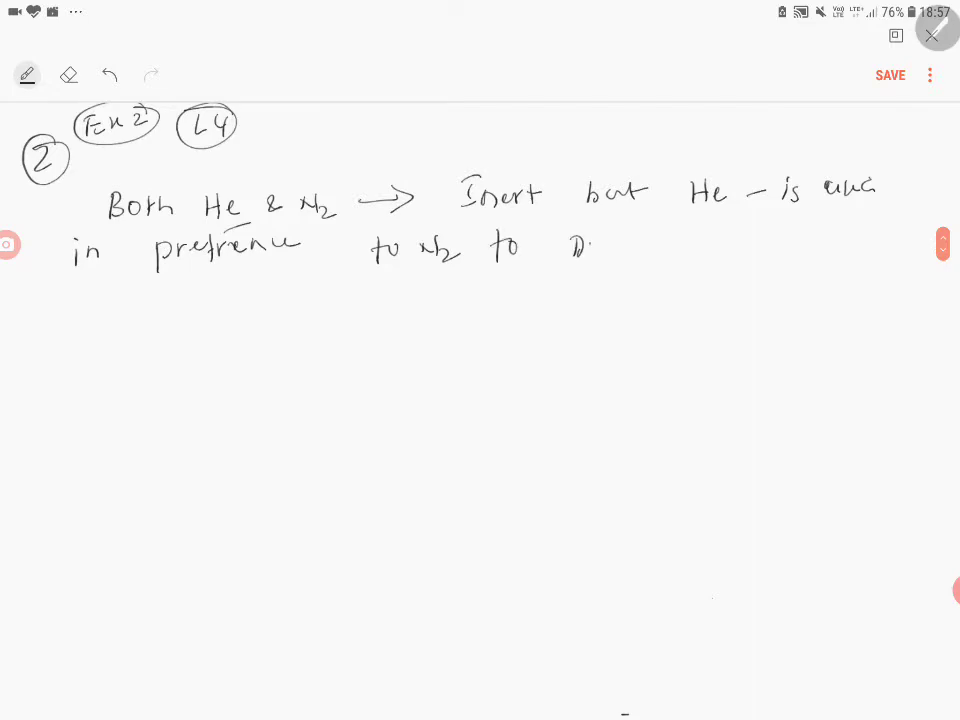
pyautogui.write('Dilute O2 in the')
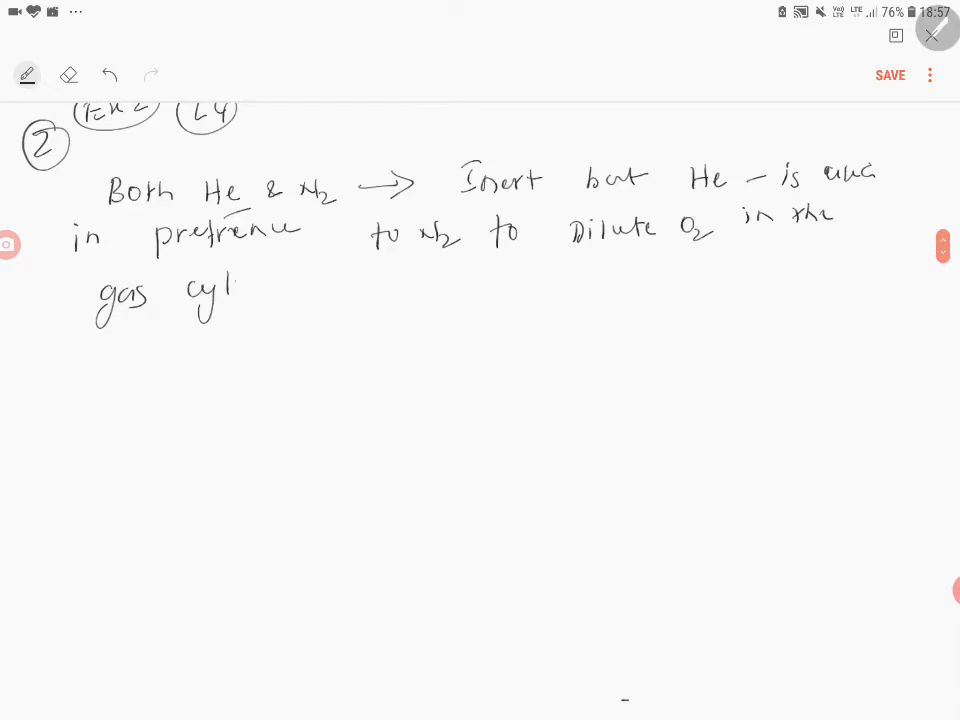
pyautogui.write('inders used by')
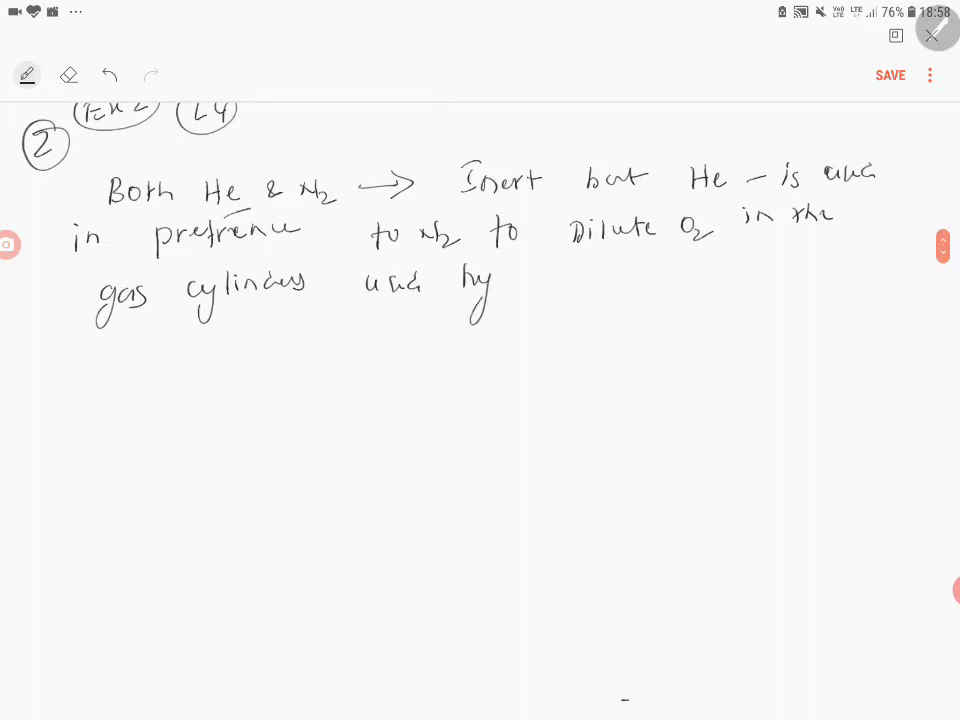
pyautogui.write('DeeP')
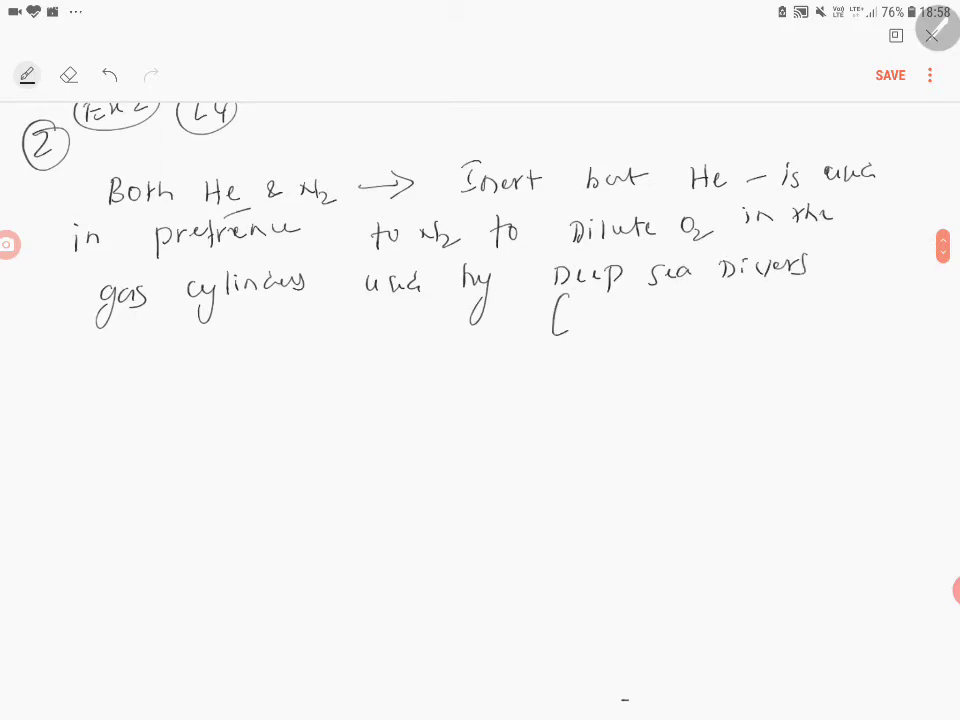
pyautogui.moveTo(564, 320); pyautogui.dragTo(610, 324)
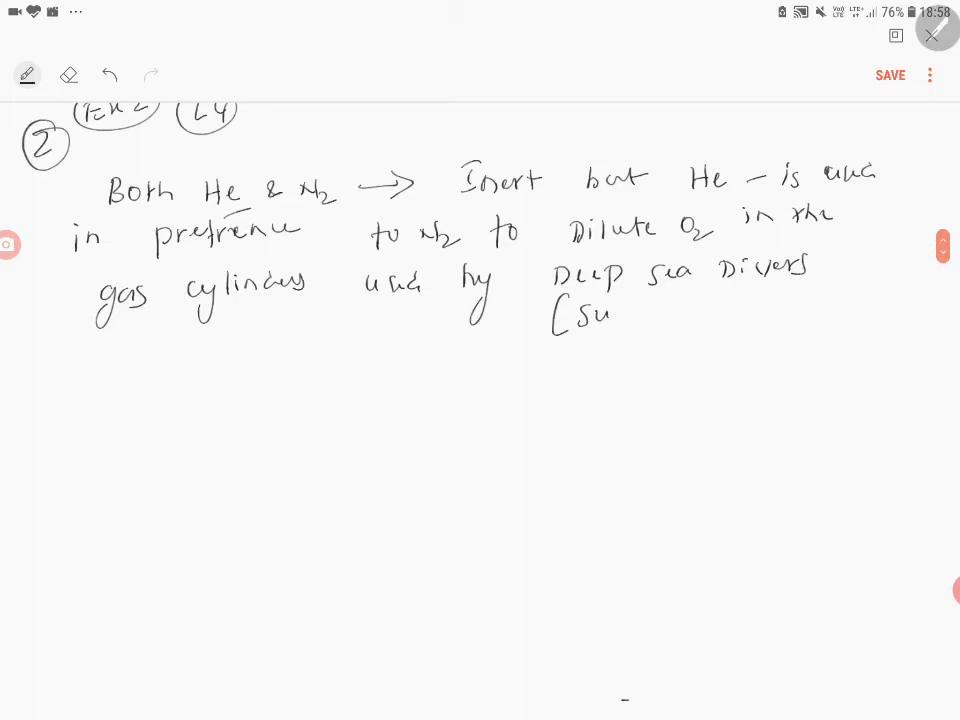
# Step: Write '[SCUBA DIVERS]' and the starred point that He + O2 mixture is preferred over He + N2 mixture
pyautogui.click(68, 76)
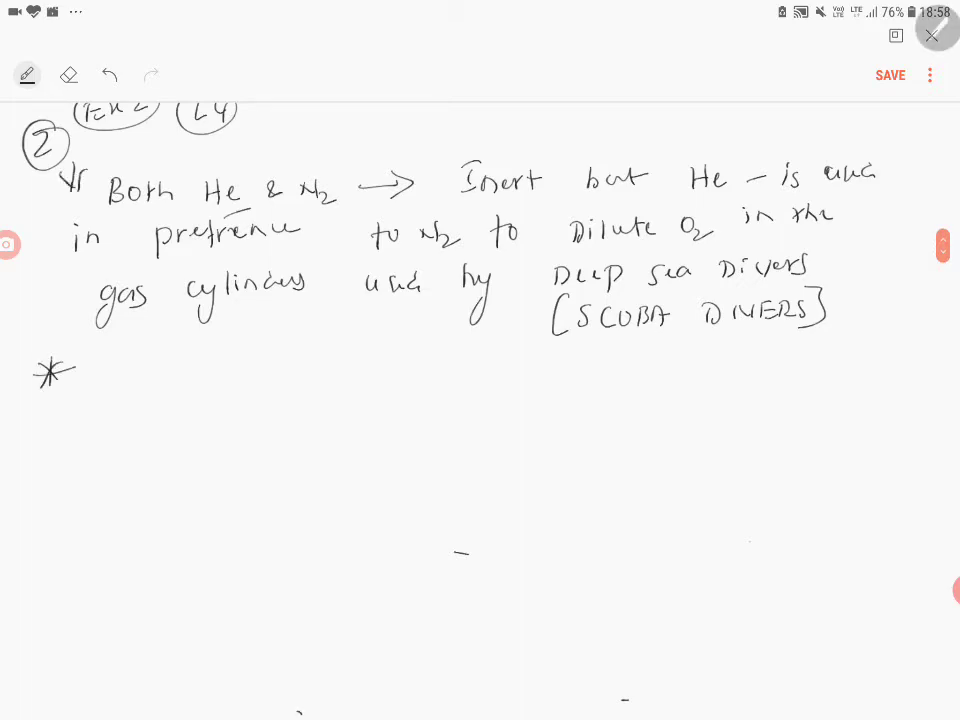
pyautogui.write('He +O2 n')
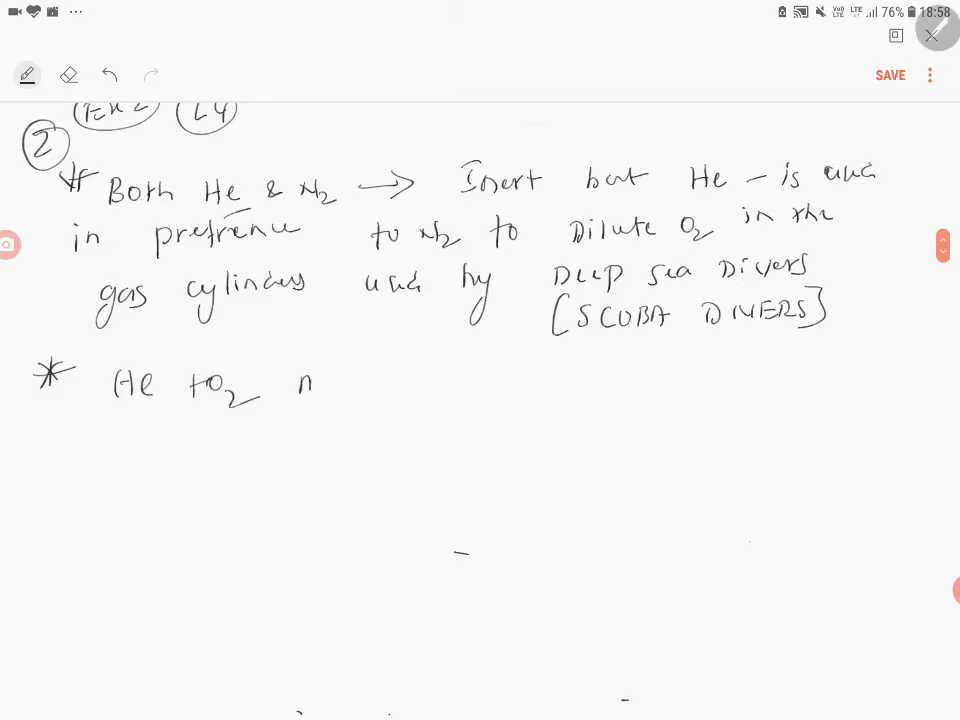
pyautogui.write('mixture is used in preference')
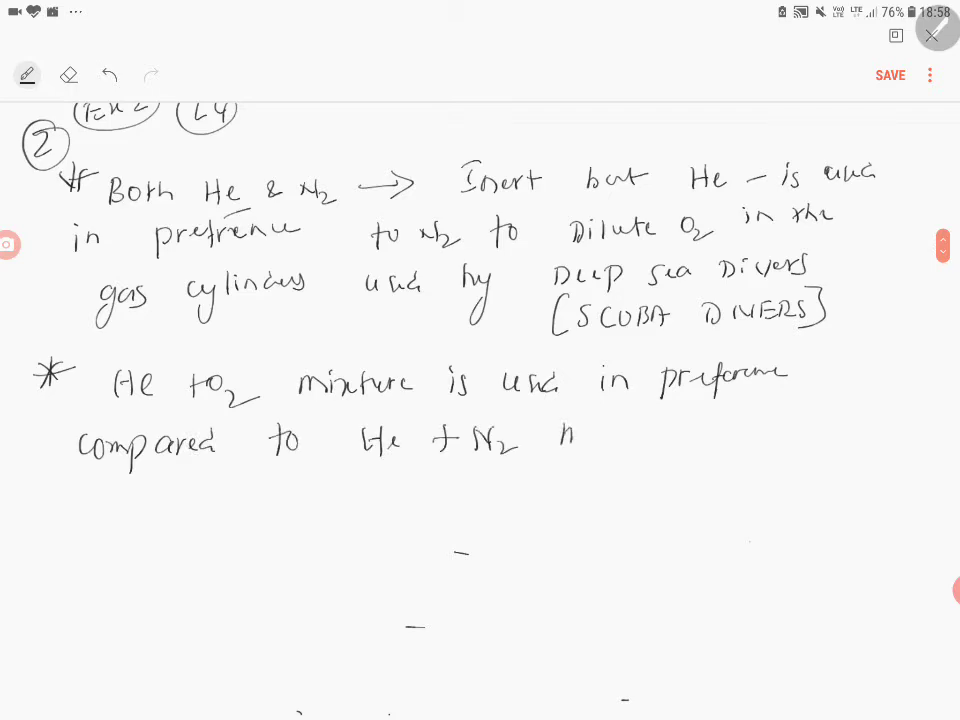
pyautogui.write('mixture')
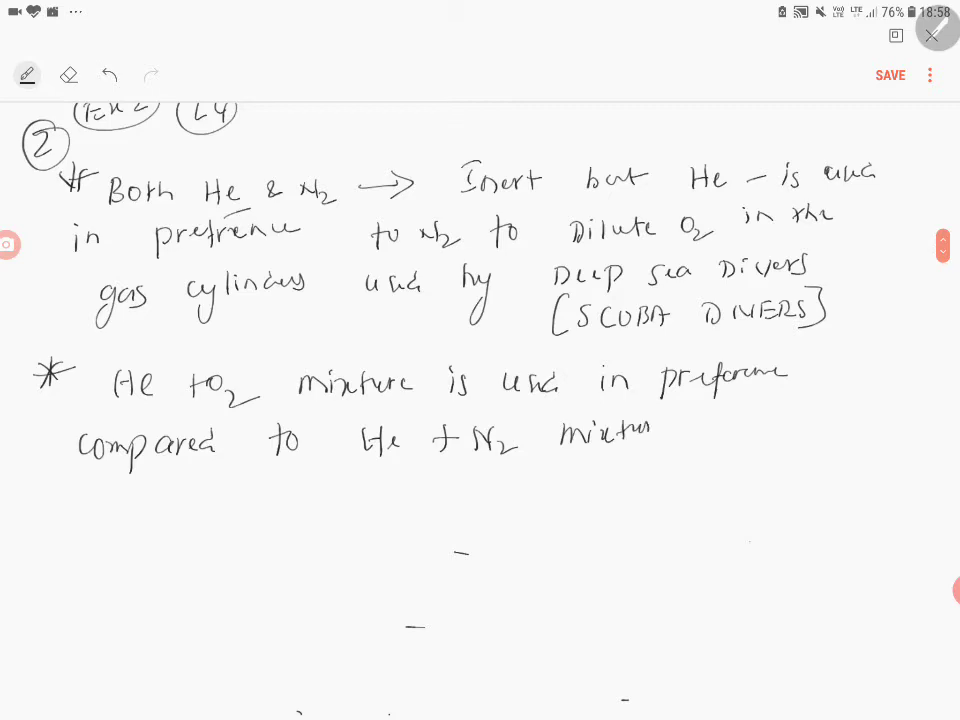
pyautogui.write('re')
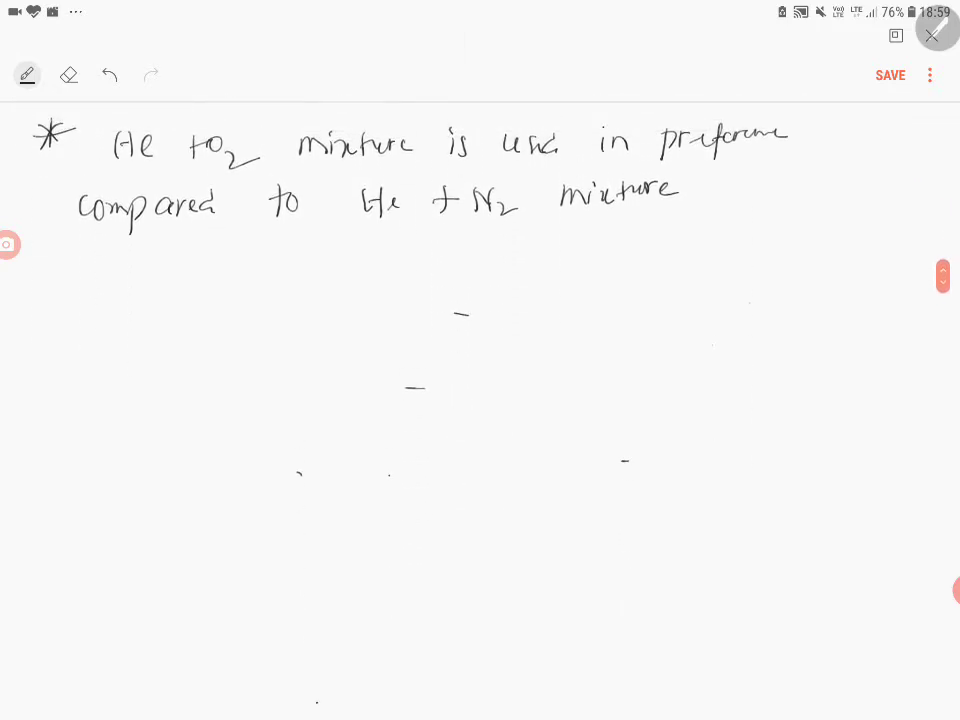
# Step: Sketch a wavy sea surface labelled 'Low Pr' with an arrow down to 'Ocean Floor → Pressure very High'
pyautogui.moveTo(64, 466); pyautogui.dragTo(824, 460)
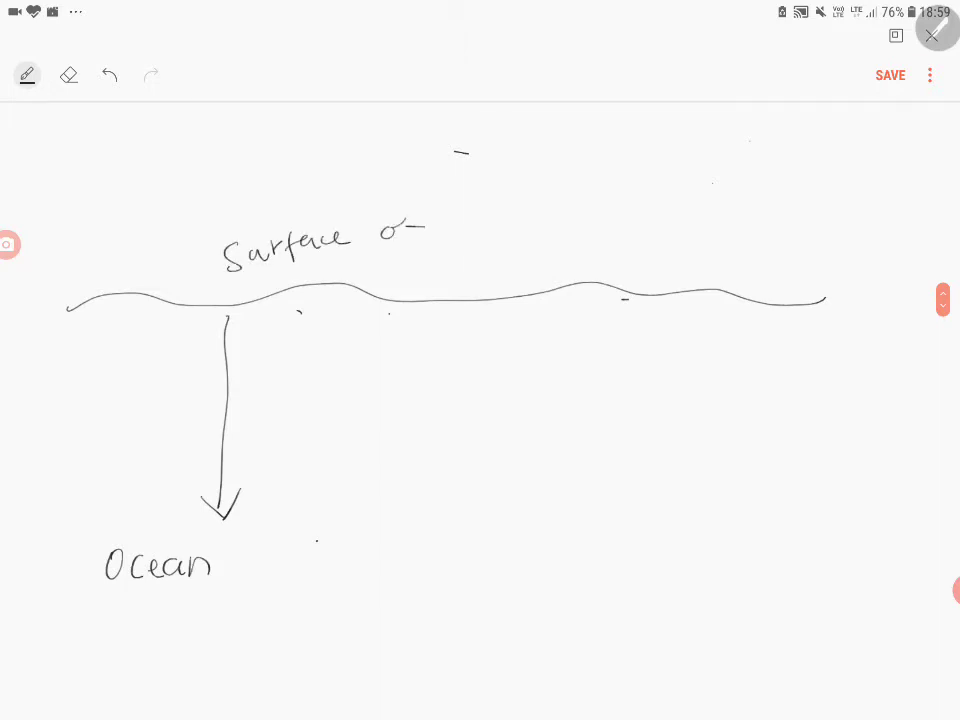
pyautogui.write('of SLG')
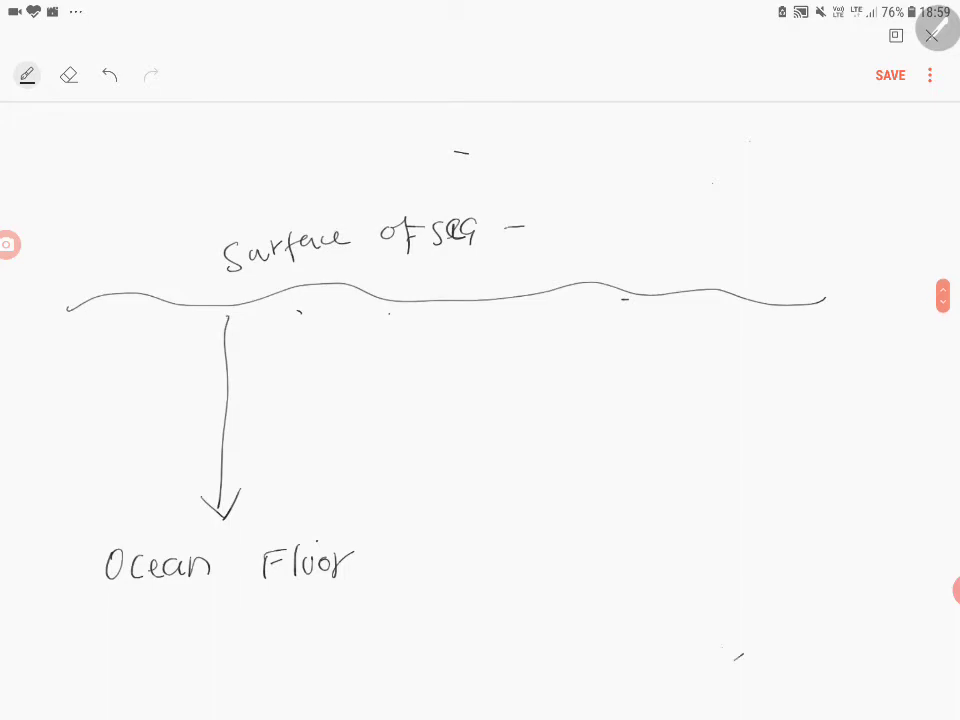
pyautogui.write('Lowi')
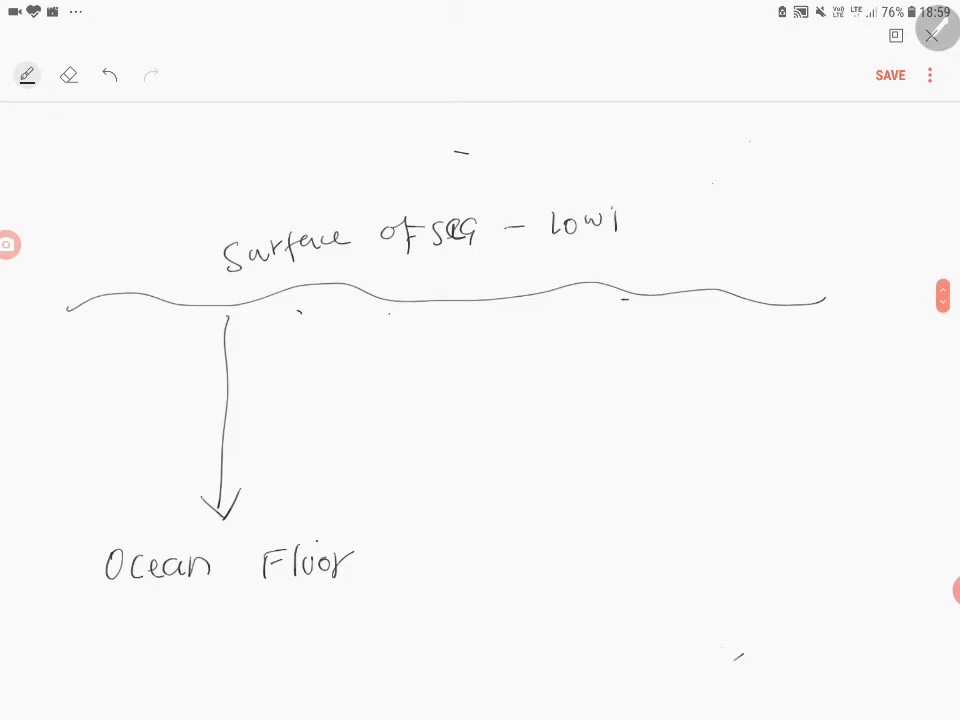
pyautogui.write('Pr.')
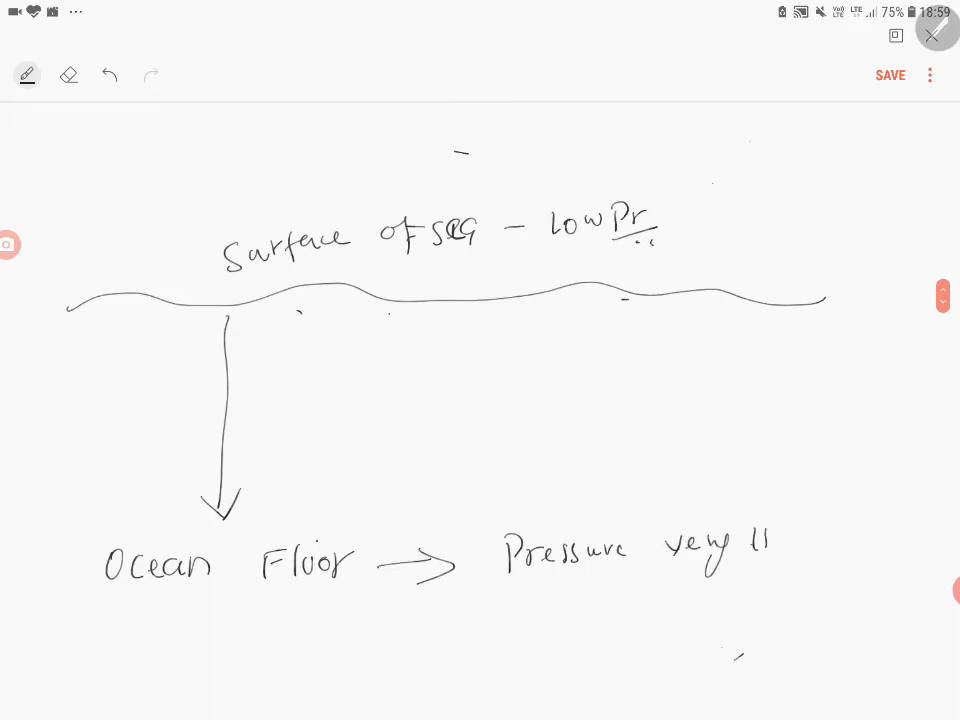
pyautogui.write('High')
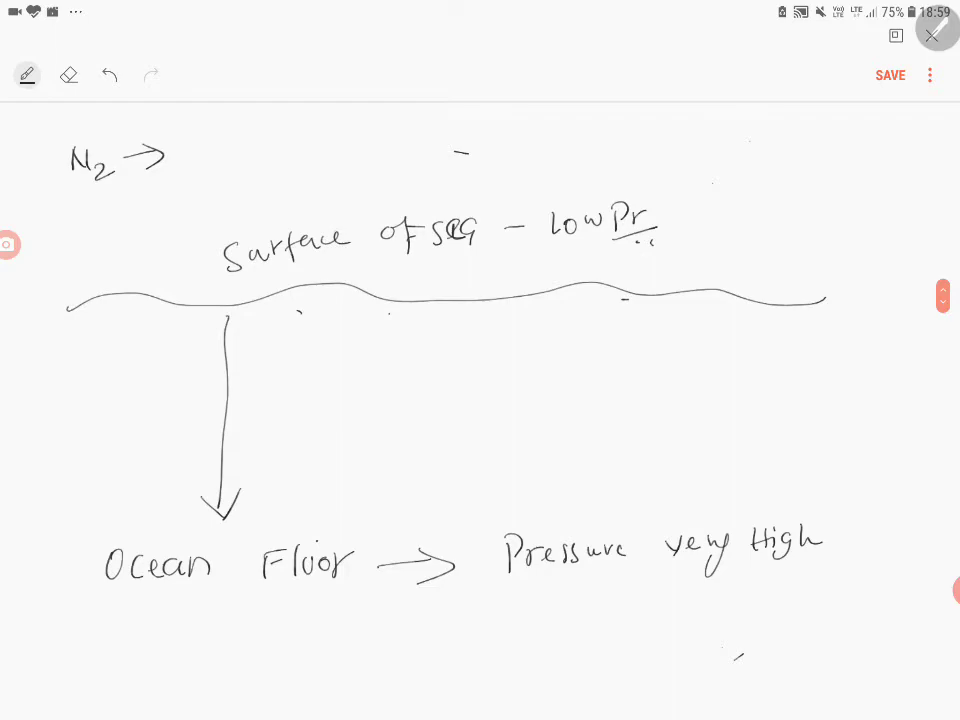
# Step: Handwrite 'N2 → low solubility @ low P' above the diagram and begin 'He → N2 has high solubility'
pyautogui.moveTo(196, 144); pyautogui.dragTo(204, 164)
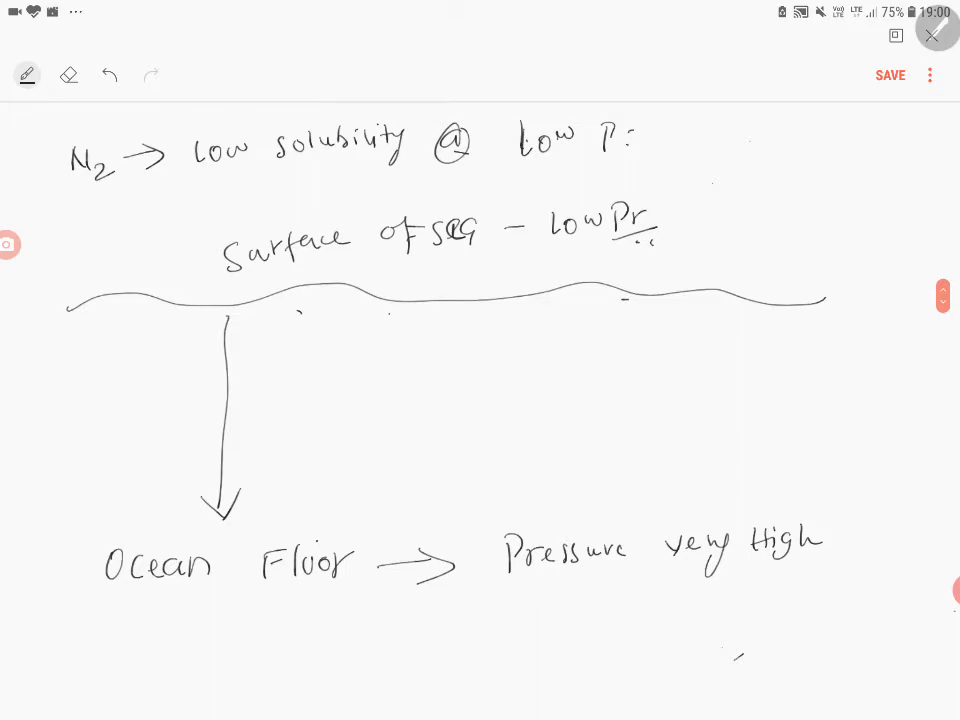
pyautogui.write('He → N2')
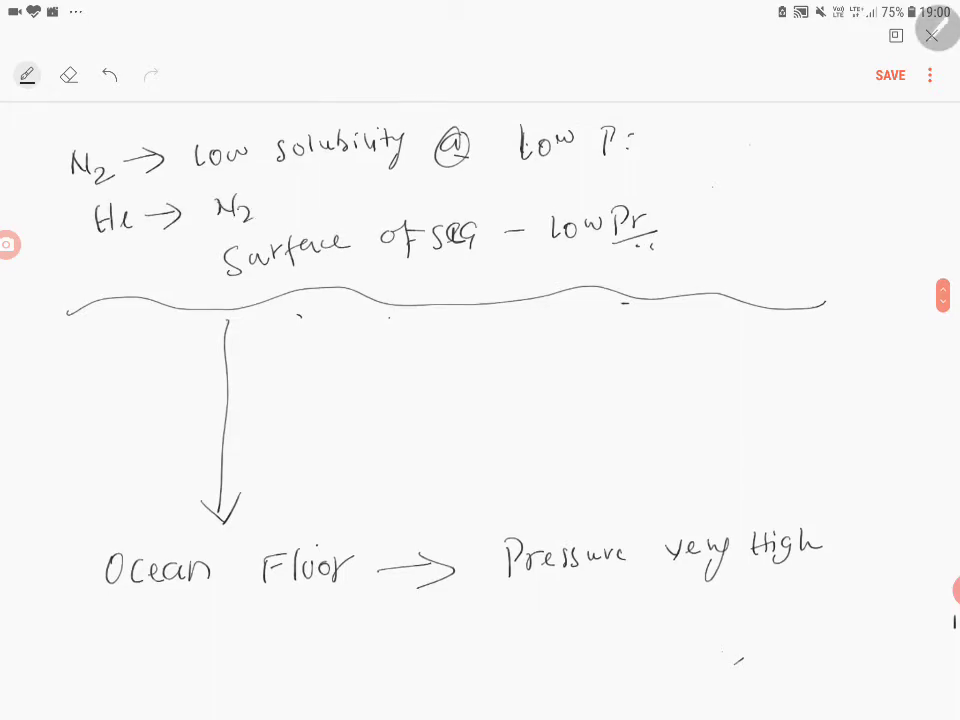
pyautogui.write('has high solubility')
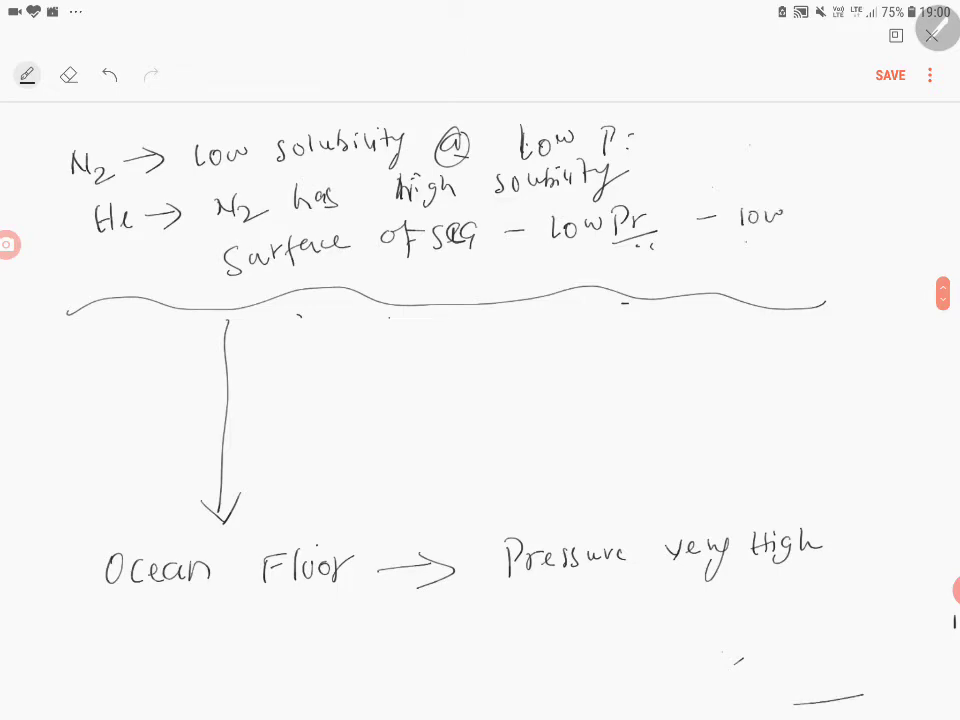
pyautogui.write('solubility')
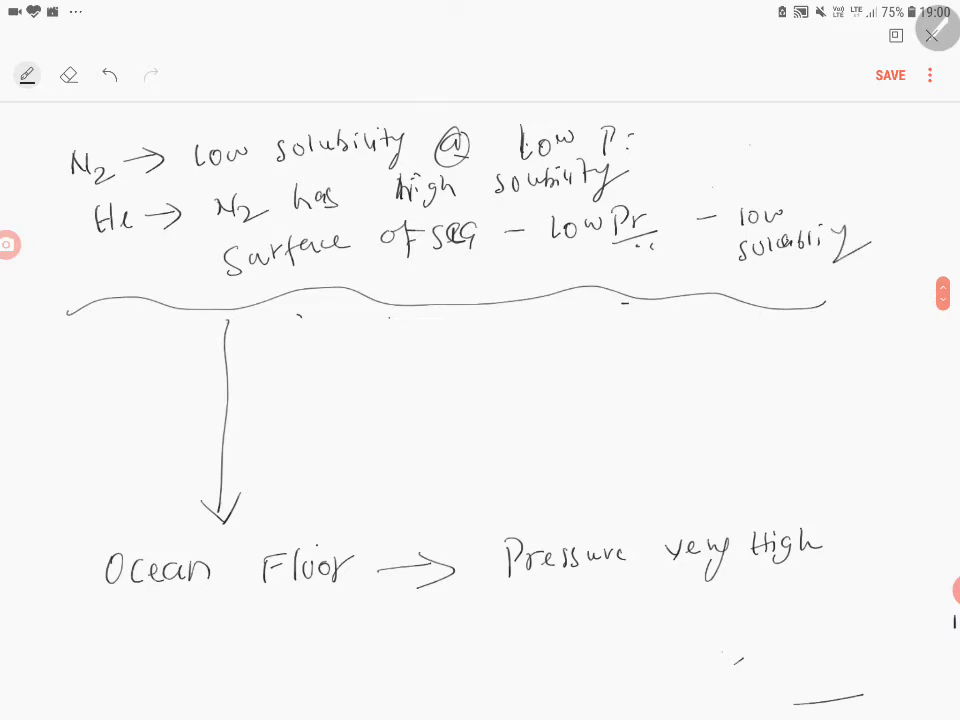
# Step: Write 'N2 is highly soluble' under Ocean Floor and box Henry's law 'Pgas ∝ xgas ∝ solubility'
pyautogui.write('N2 is')
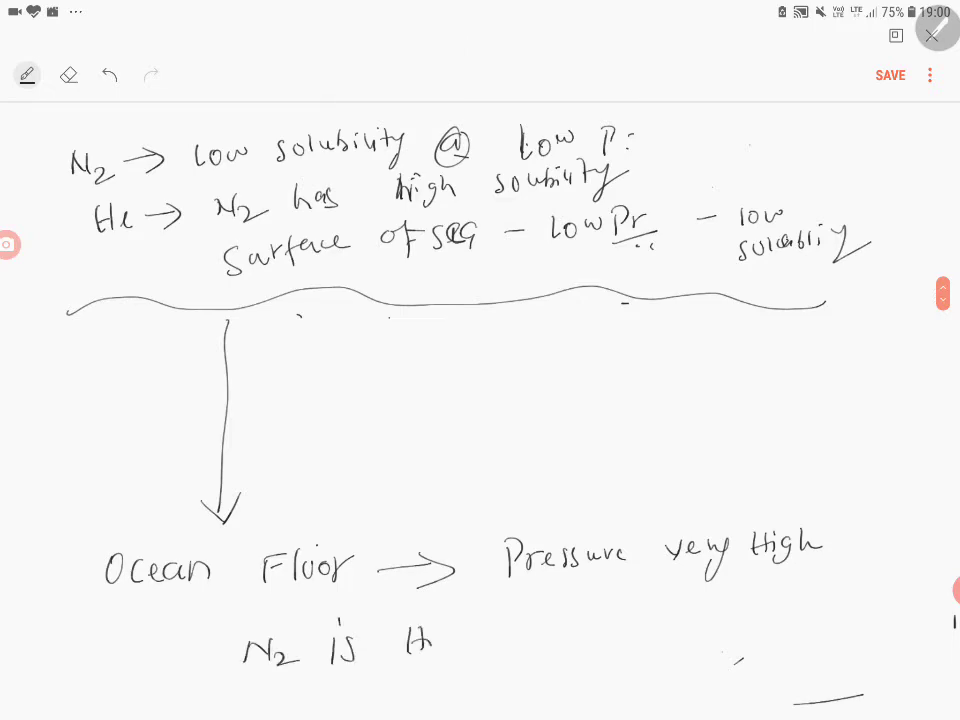
pyautogui.write('Highly solubk')
pyautogui.write('Henry')
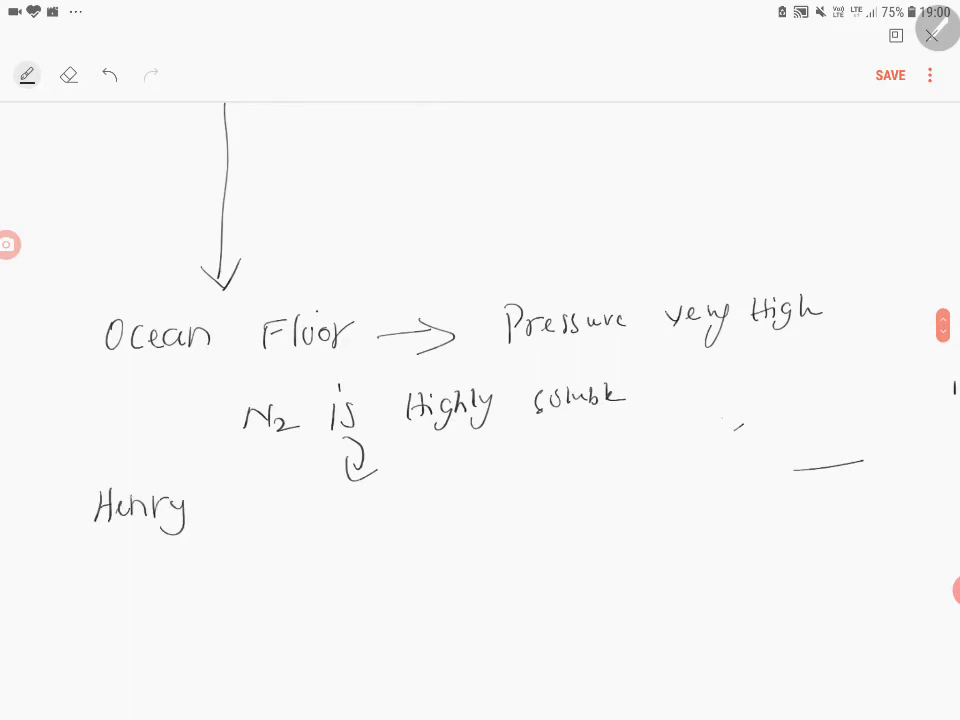
pyautogui.write("'s")
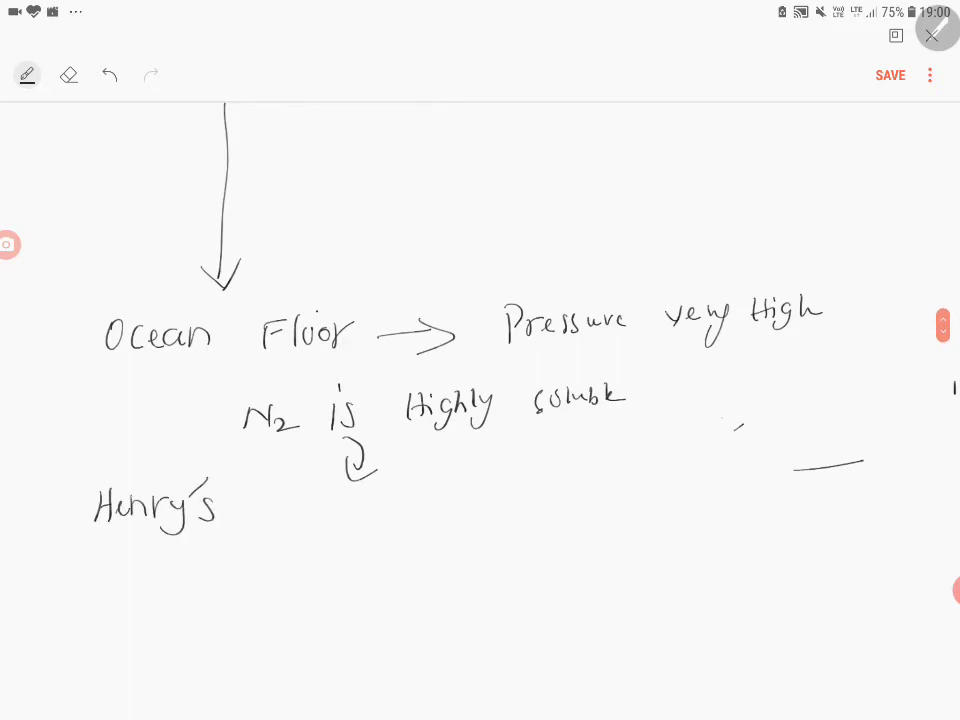
pyautogui.write('Pgar')
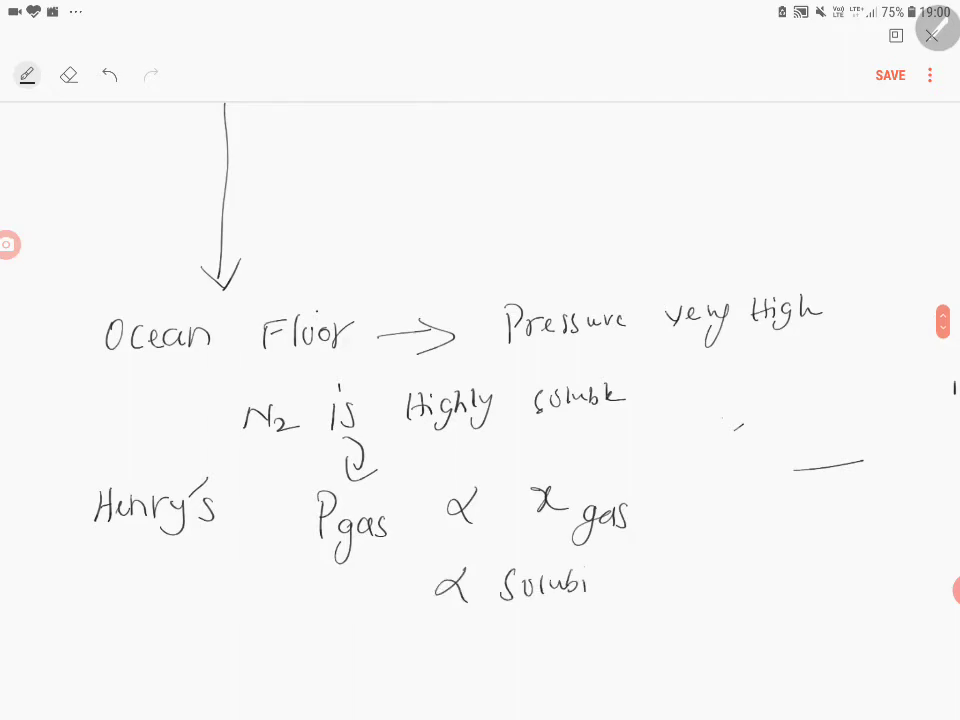
pyautogui.moveTo(264, 490); pyautogui.dragTo(470, 630)
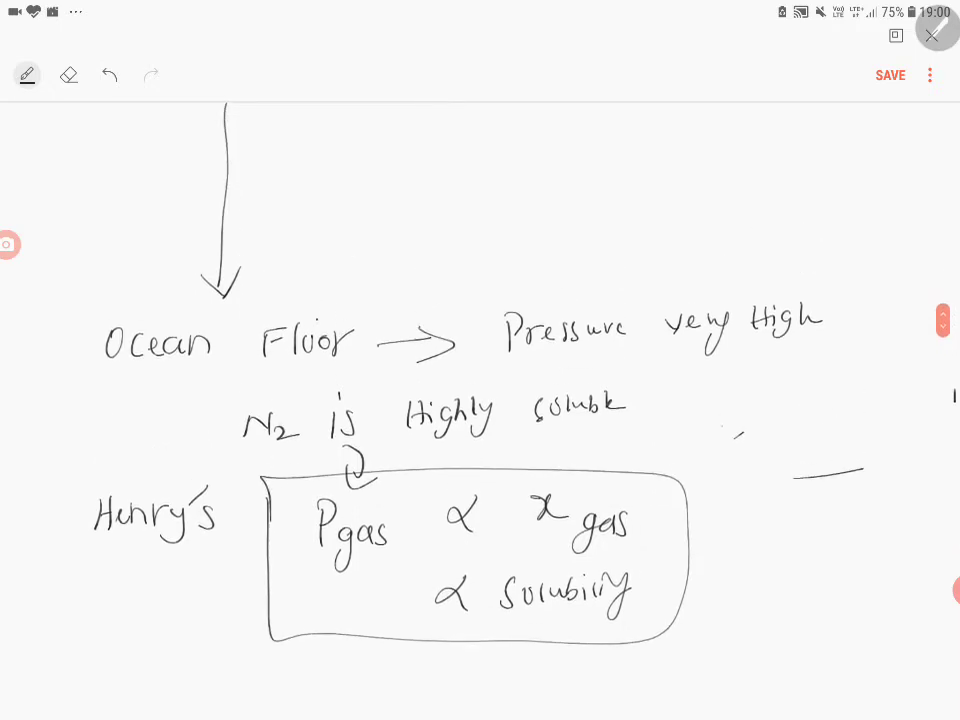
pyautogui.scroll(-3)
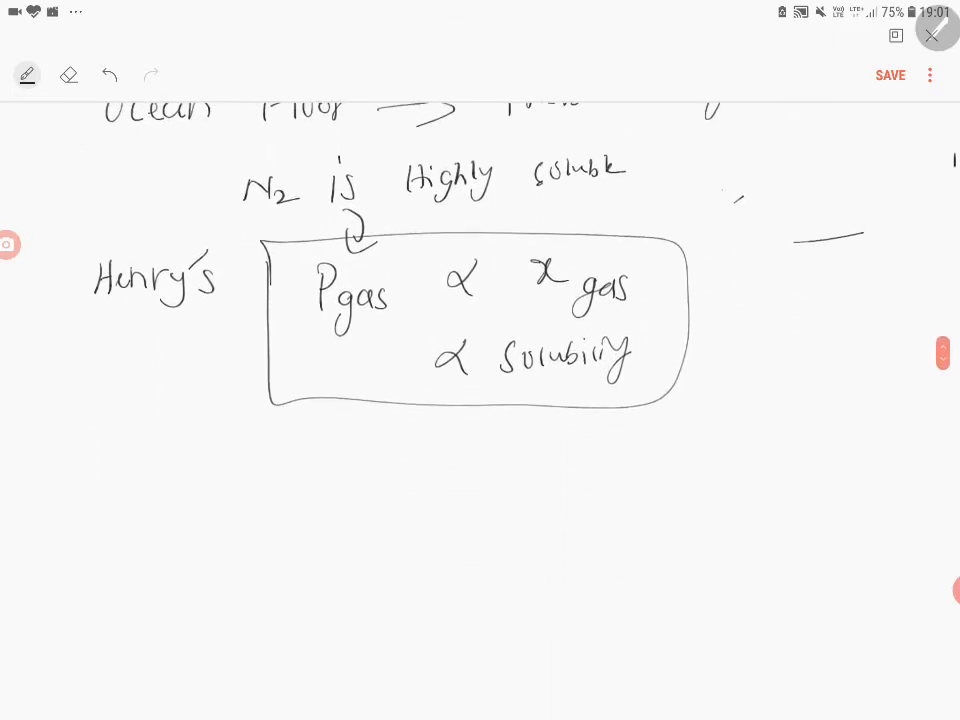
# Step: Draw an upward arrow from the ocean floor to the sea surface beside the down arrow
pyautogui.scroll(-3)
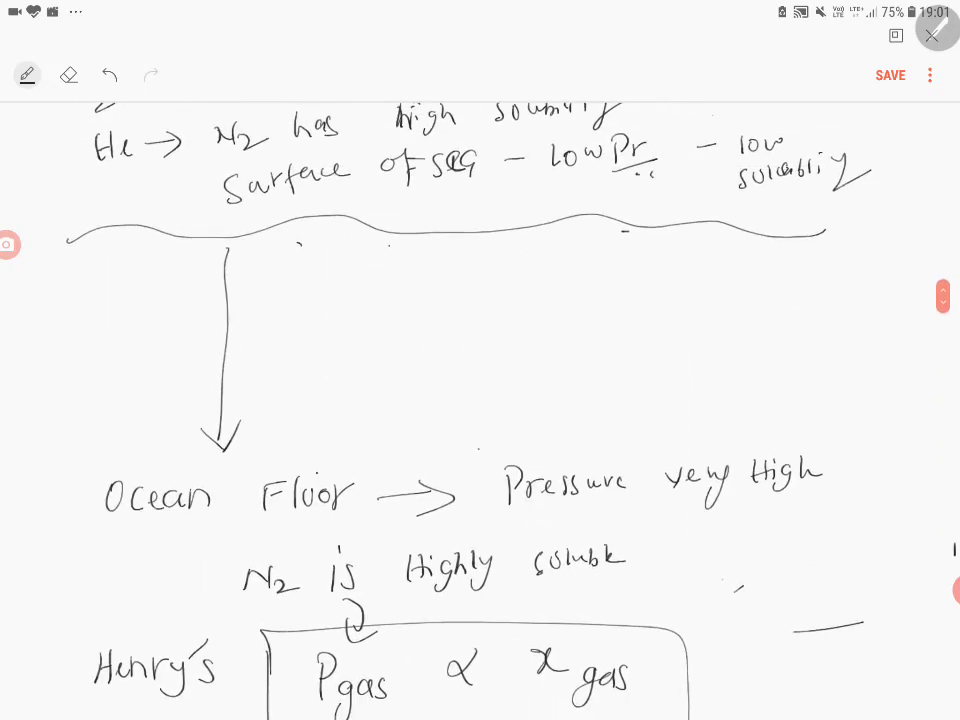
pyautogui.moveTo(476, 250); pyautogui.dragTo(472, 450)
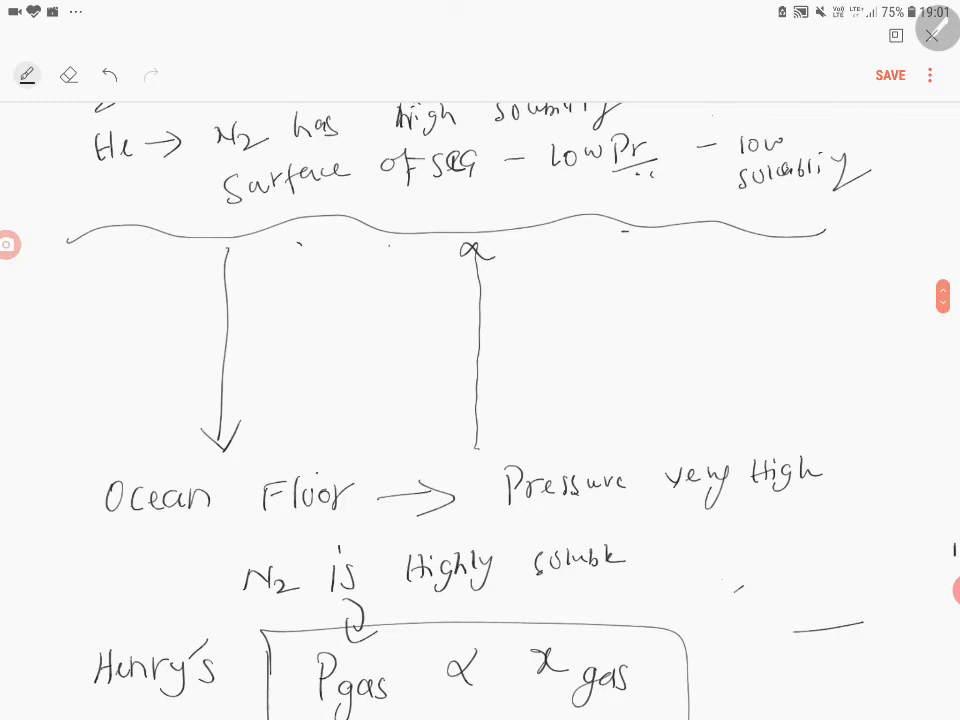
pyautogui.moveTo(478, 256); pyautogui.dragTo(476, 444)
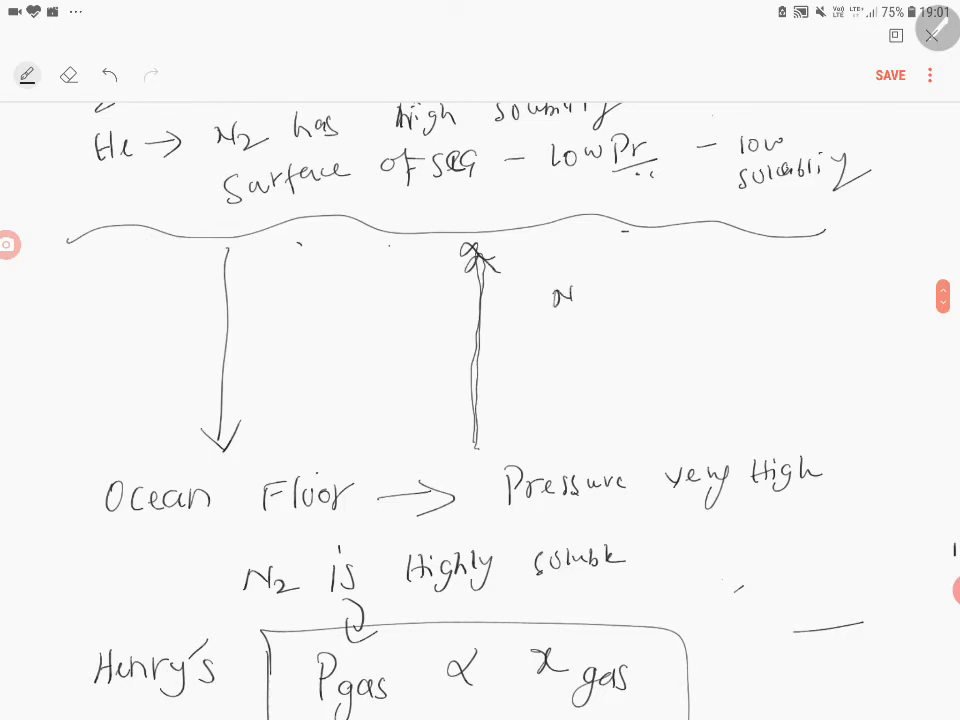
# Step: Handwrite 'N2 forms bubbles in blood vessels, ears' next to the upward arrow
pyautogui.write('N₂ form')
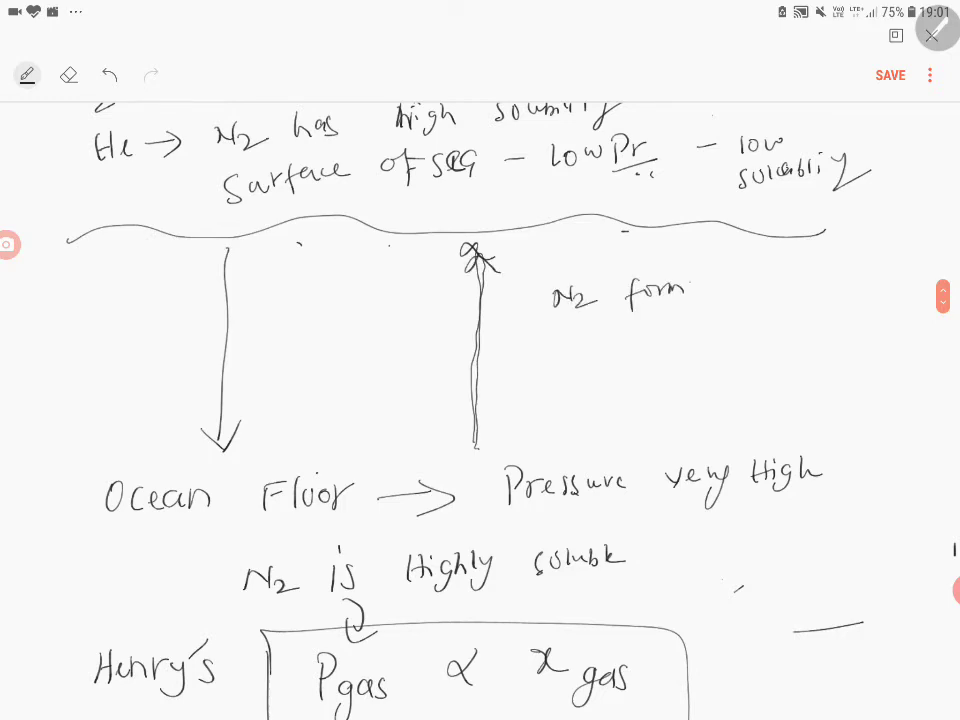
pyautogui.write('but')
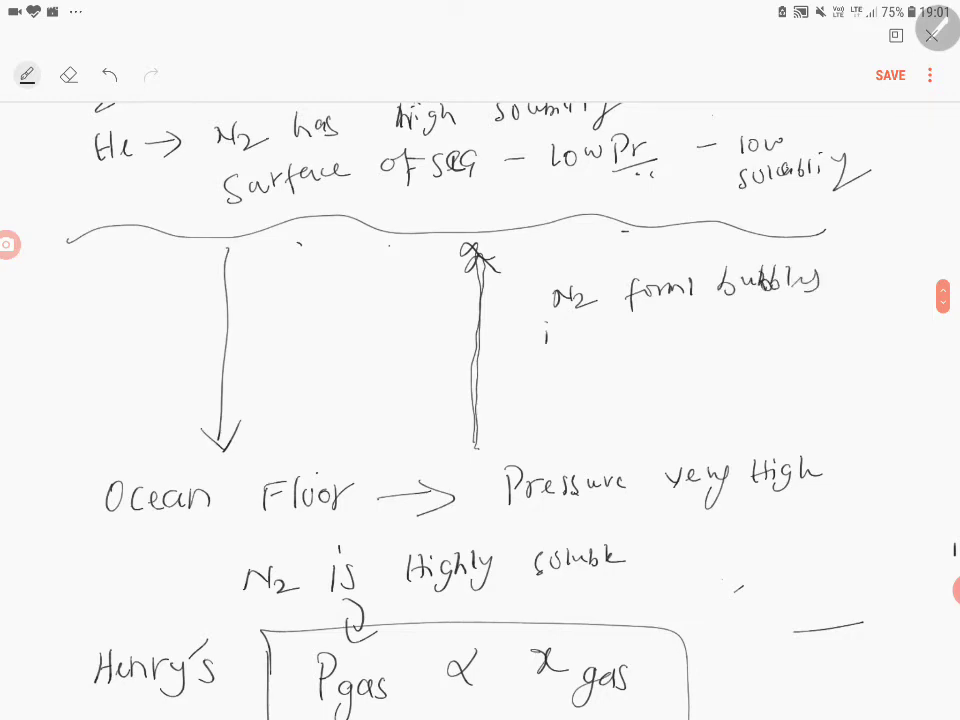
pyautogui.write('in')
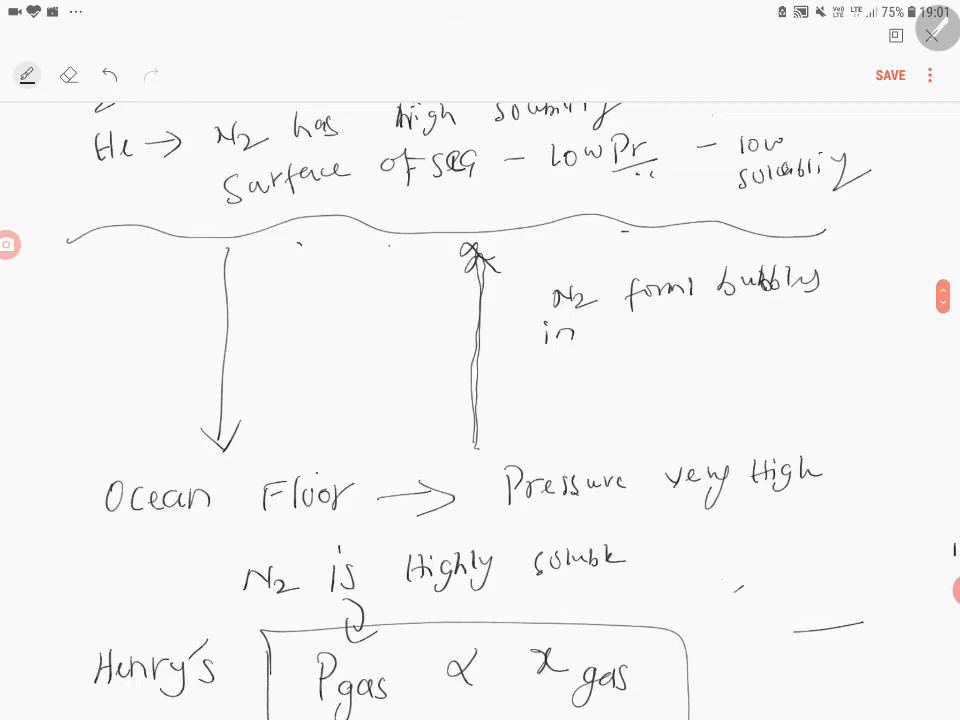
pyautogui.write('Blood vessel')
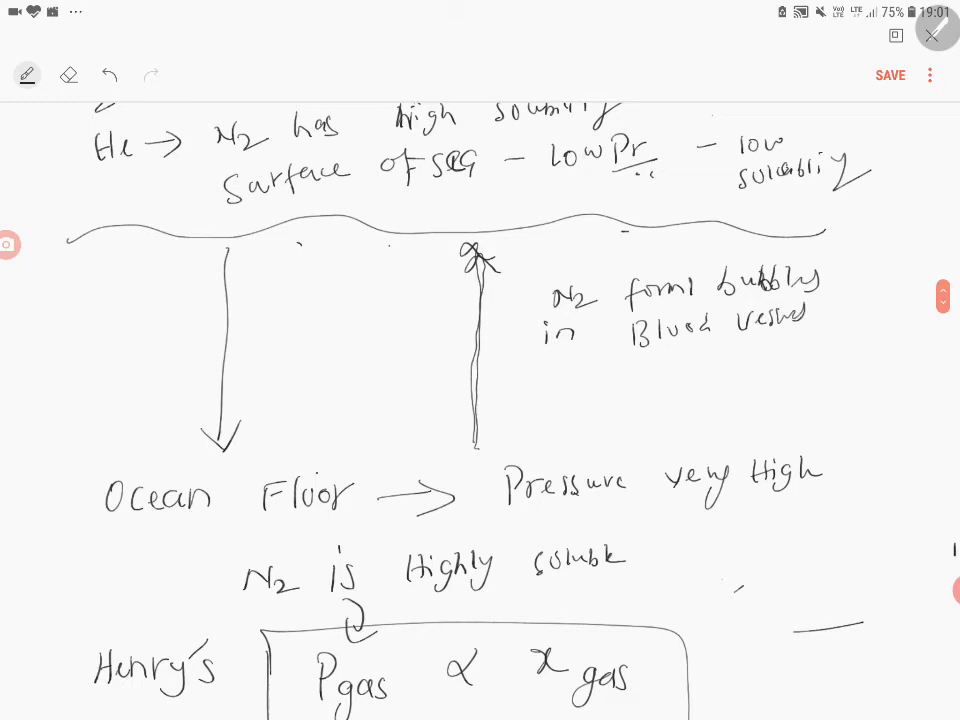
pyautogui.write('Ears , acogee')
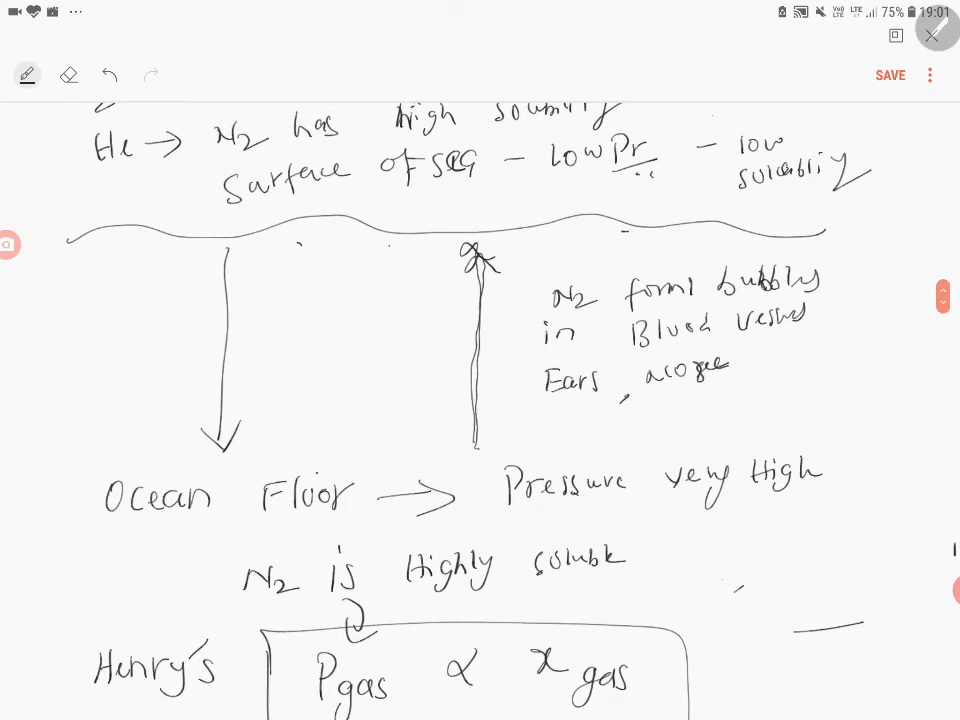
pyautogui.scroll(-3)
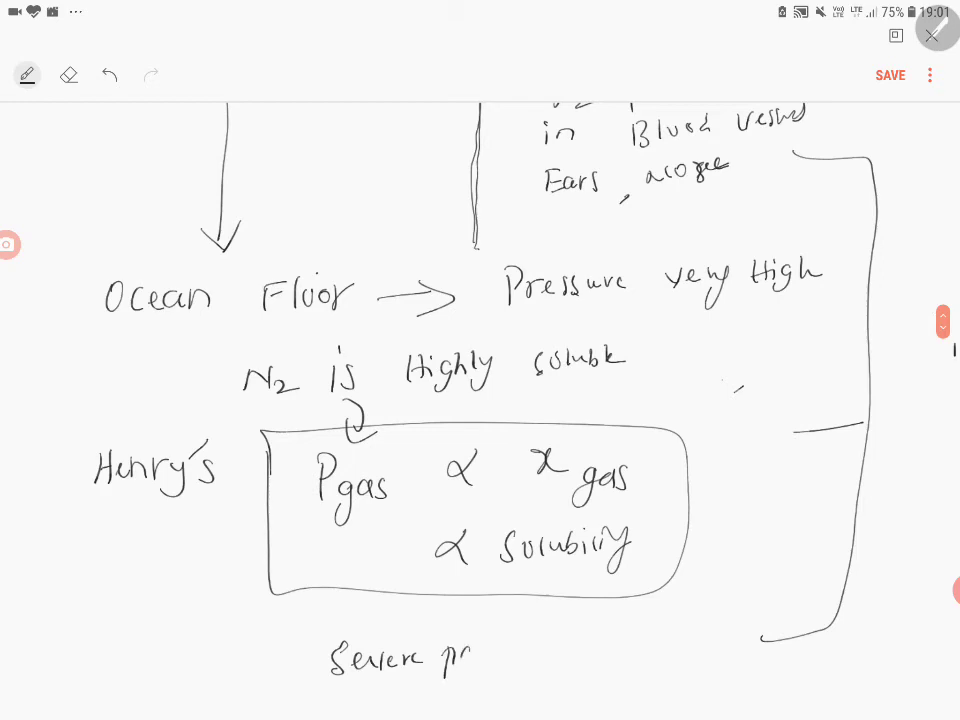
# Step: Write 'Severe pain' under the box with a down arrow to '"BENDS" (OR) CAISSON SICKNESS'
pyautogui.write('pain')
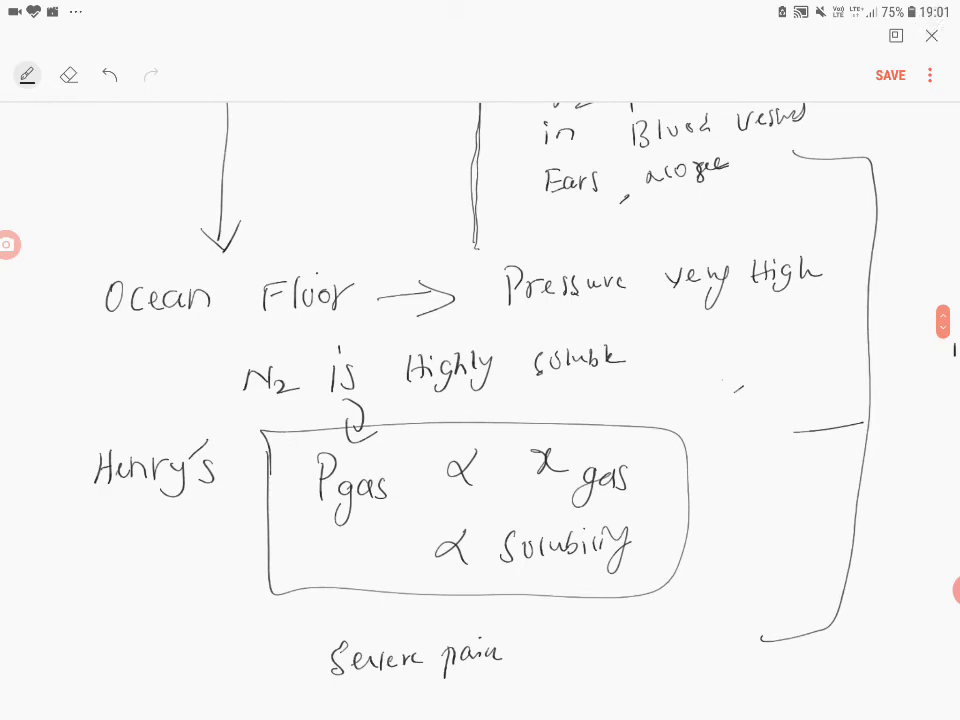
pyautogui.scroll(-3)
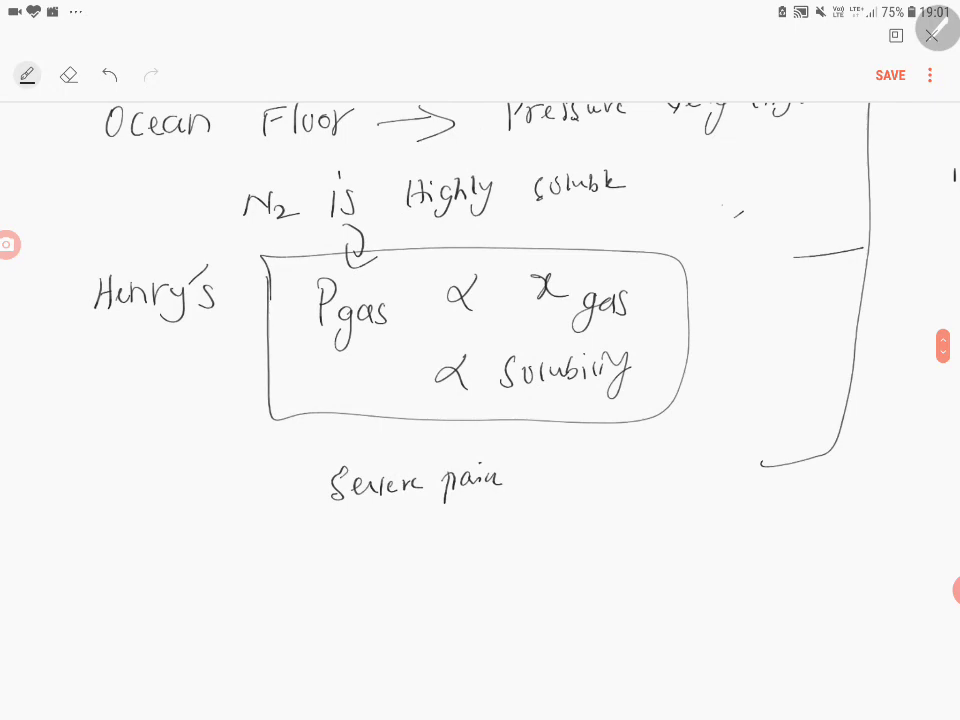
pyautogui.moveTo(398, 516); pyautogui.dragTo(398, 556)
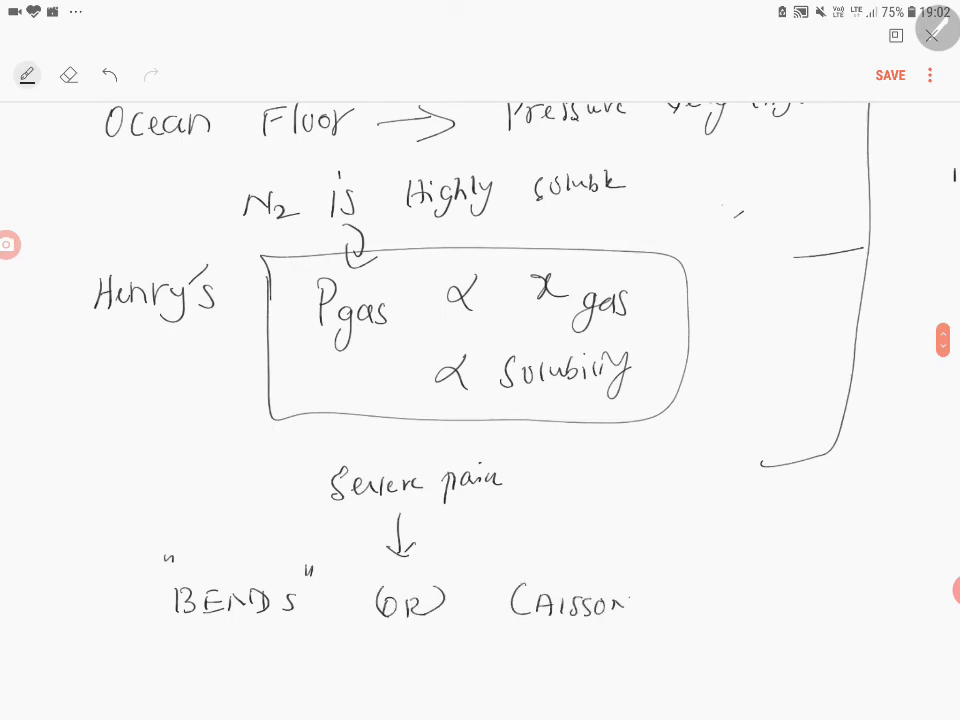
pyautogui.write('sickr')
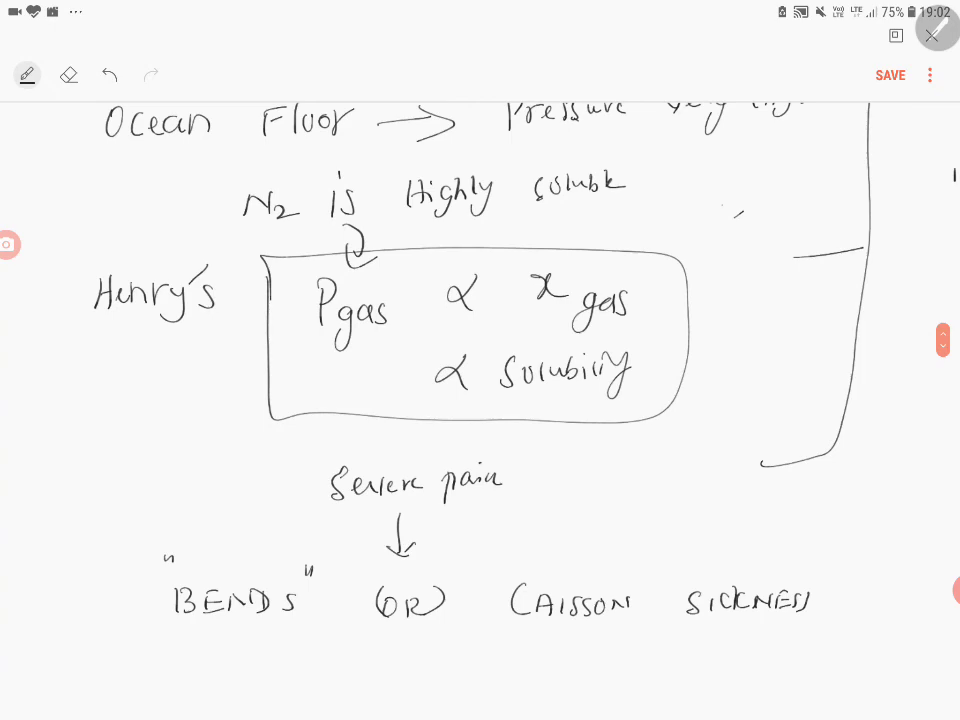
pyautogui.scroll(-3)
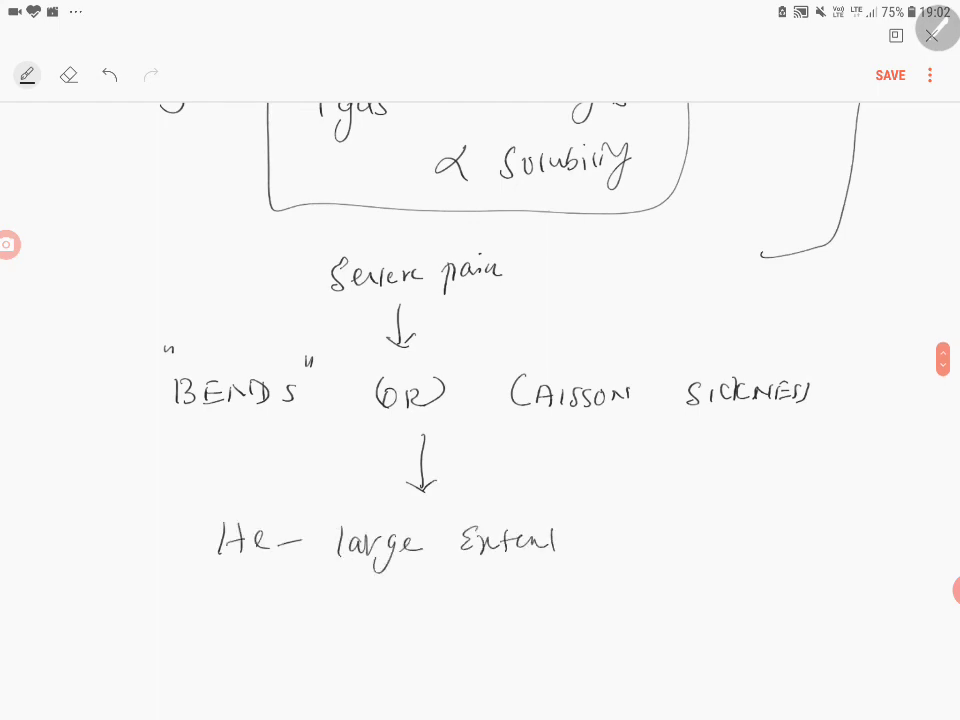
# Step: Handwrite 'He – large extent in Scuba Divers' and underline 'He' for emphasis
pyautogui.write('in Su')
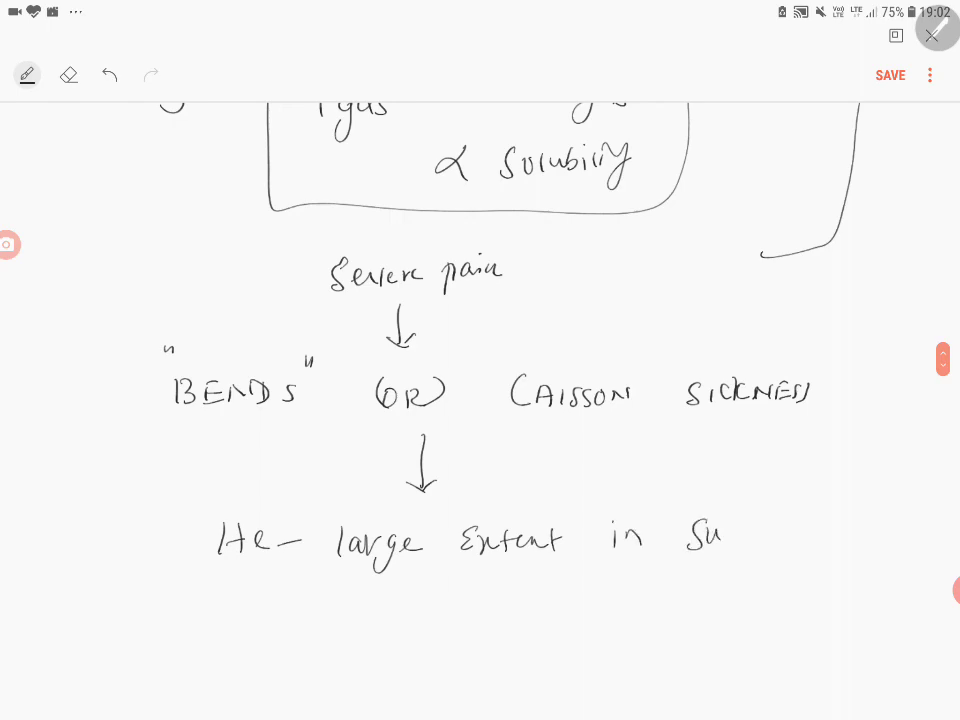
pyautogui.moveTo(710, 540); pyautogui.dragTo(790, 540)
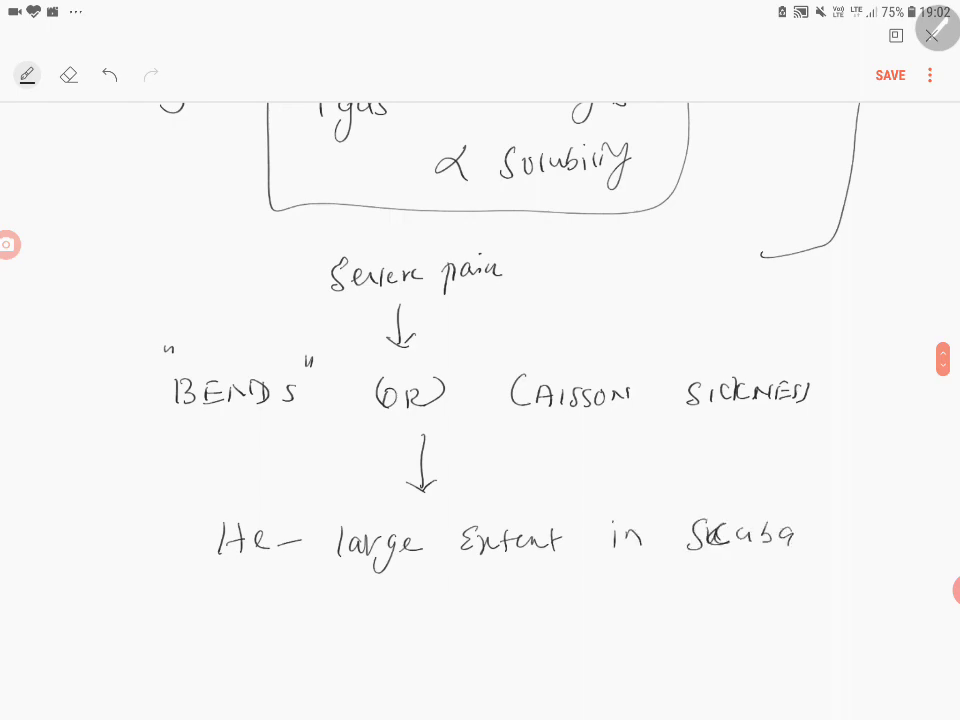
pyautogui.moveTo(430, 596); pyautogui.dragTo(520, 600)
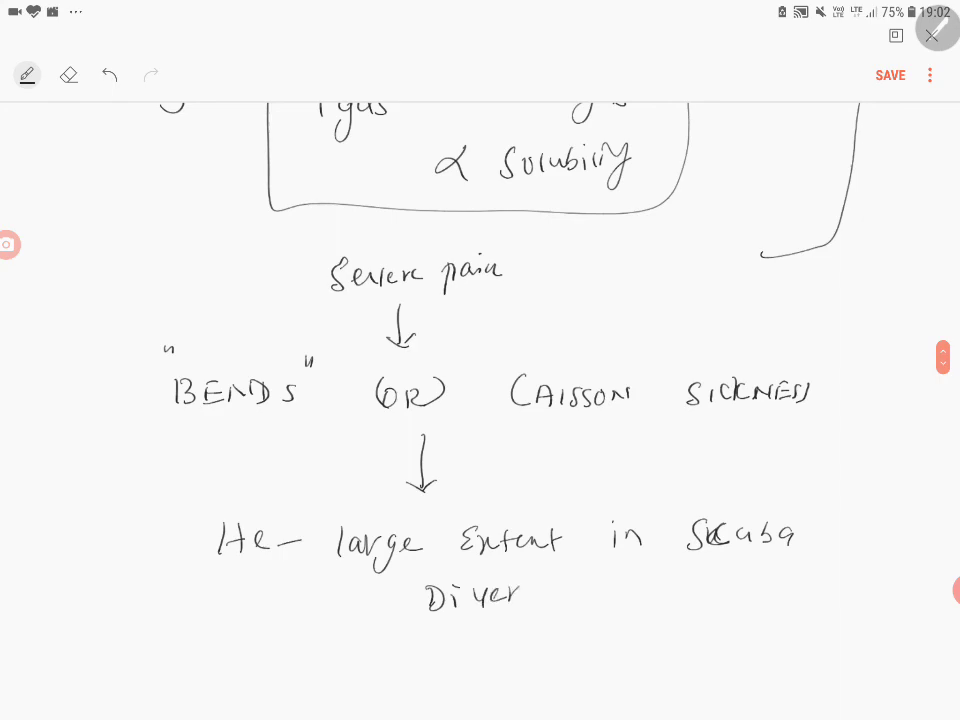
pyautogui.moveTo(204, 576); pyautogui.dragTo(290, 570)
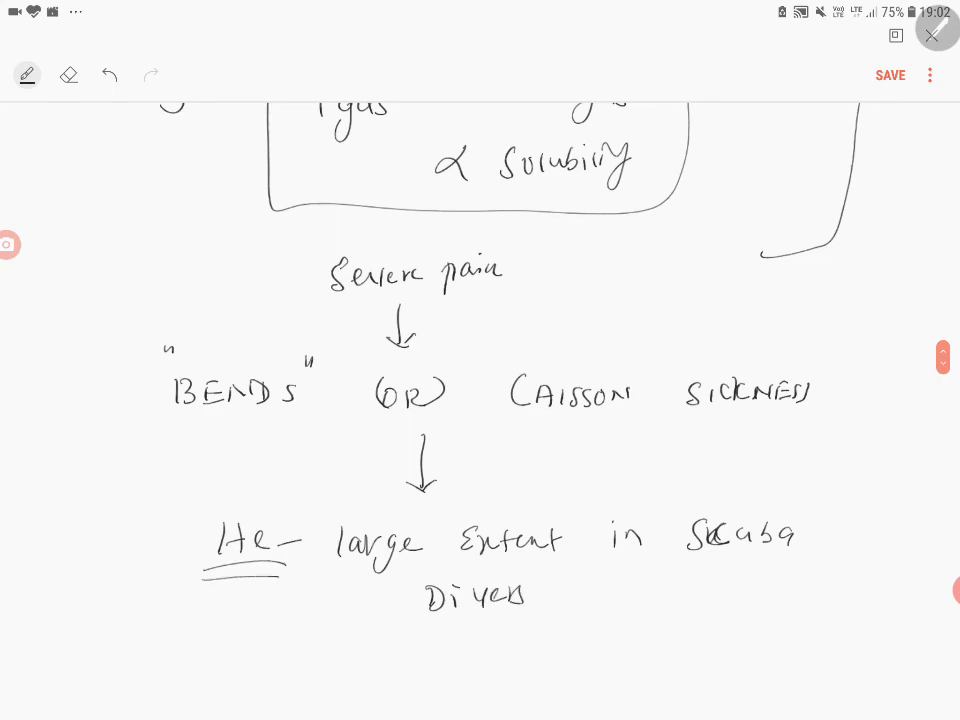